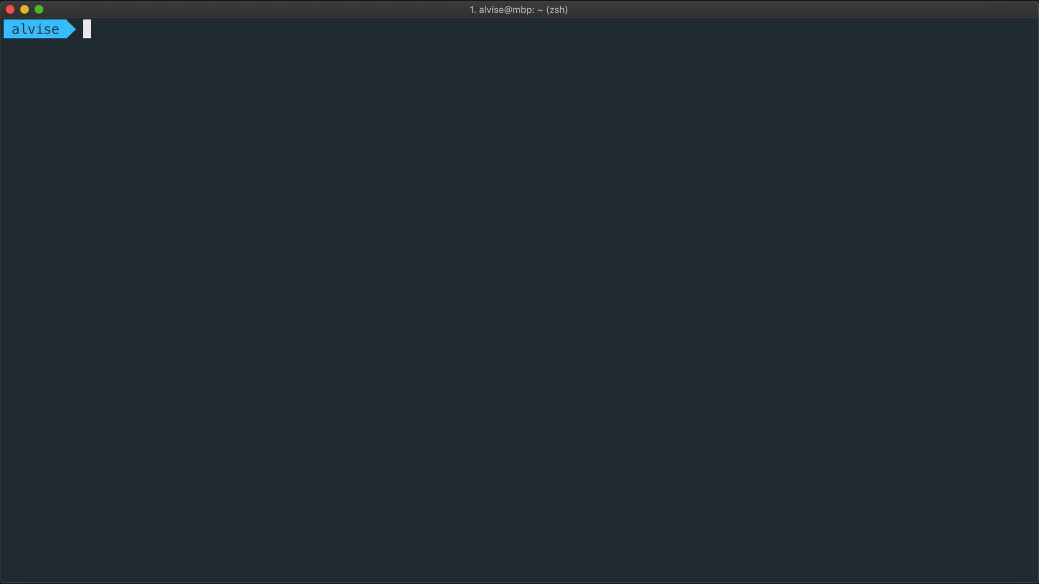
# Compose 'docker container run -p 8000:80 nginx' at the zsh prompt without executing it
pyautogui.write('docker')
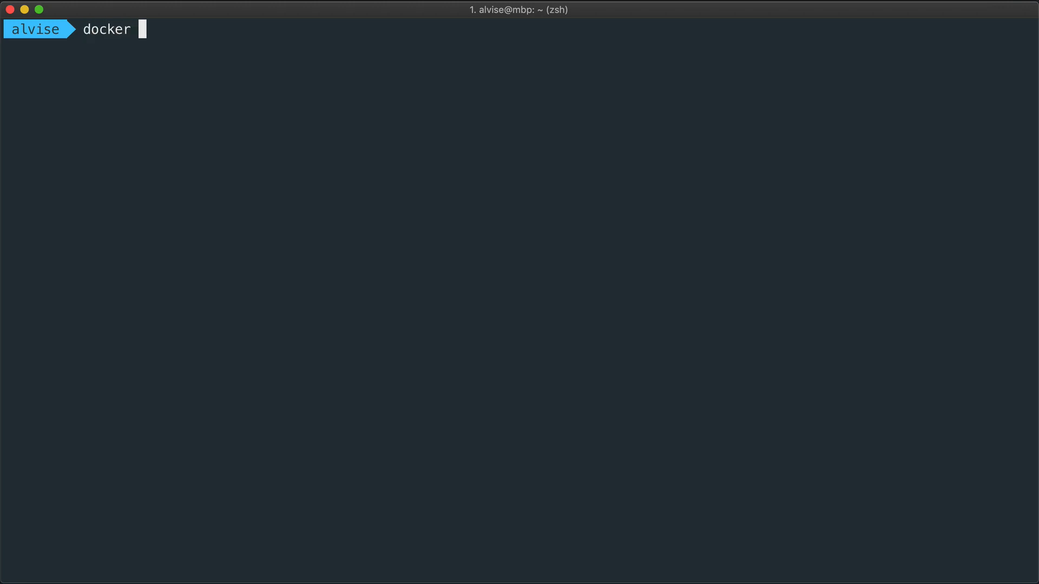
pyautogui.write('contain')
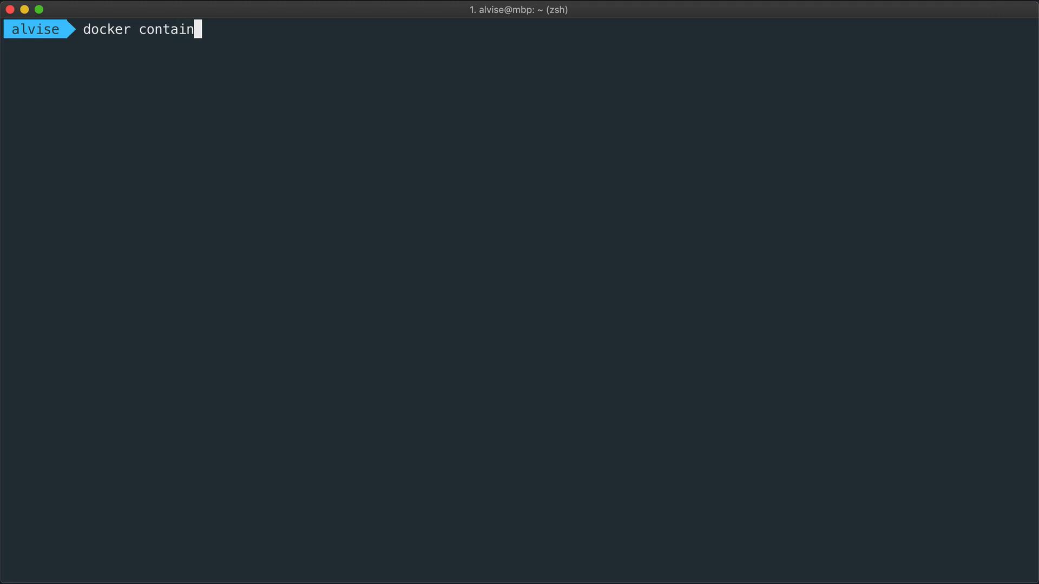
pyautogui.write('er run')
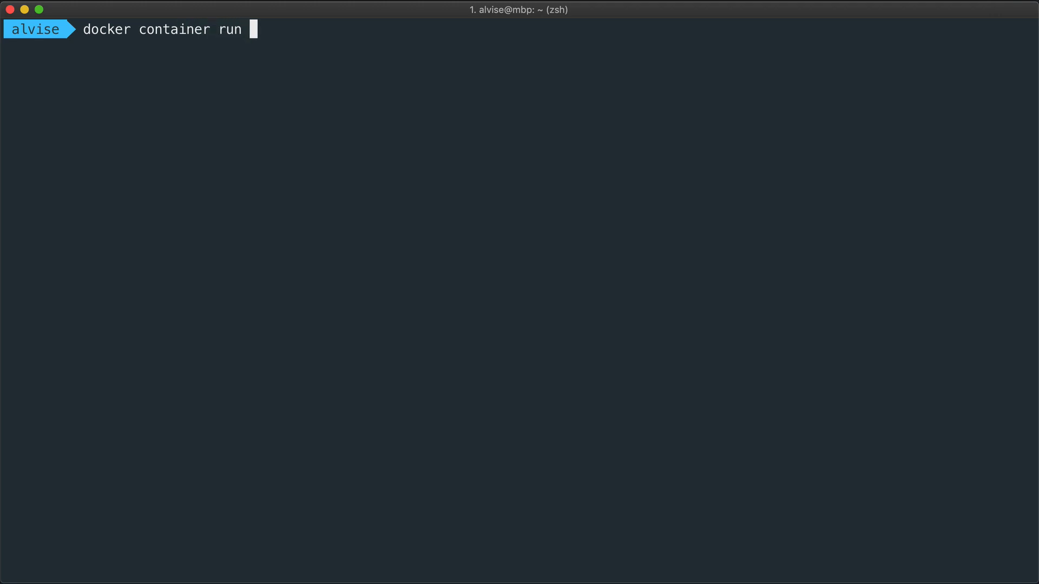
pyautogui.write('-p 8')
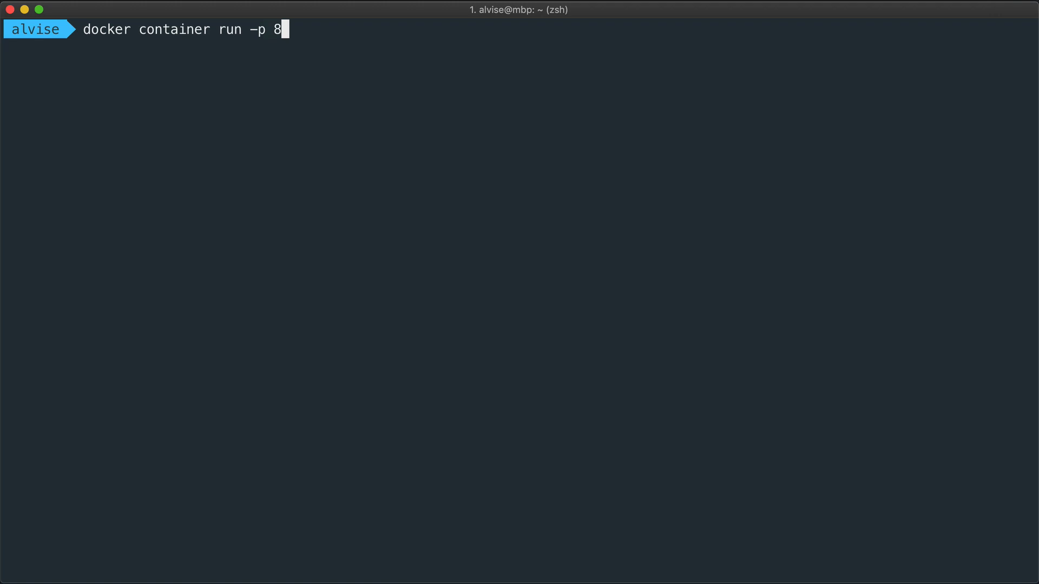
pyautogui.write('000:80')
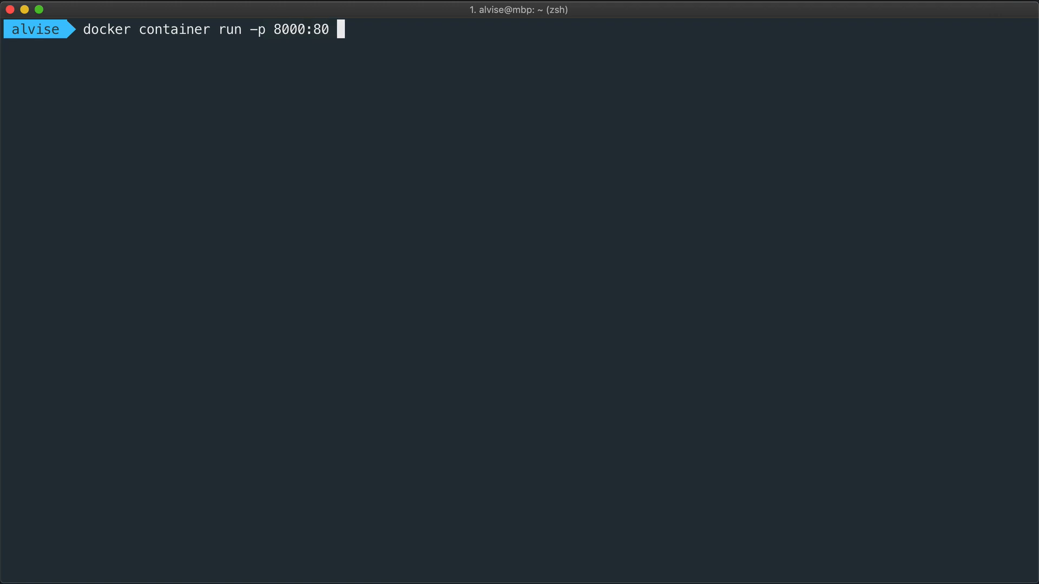
pyautogui.write('nginx')
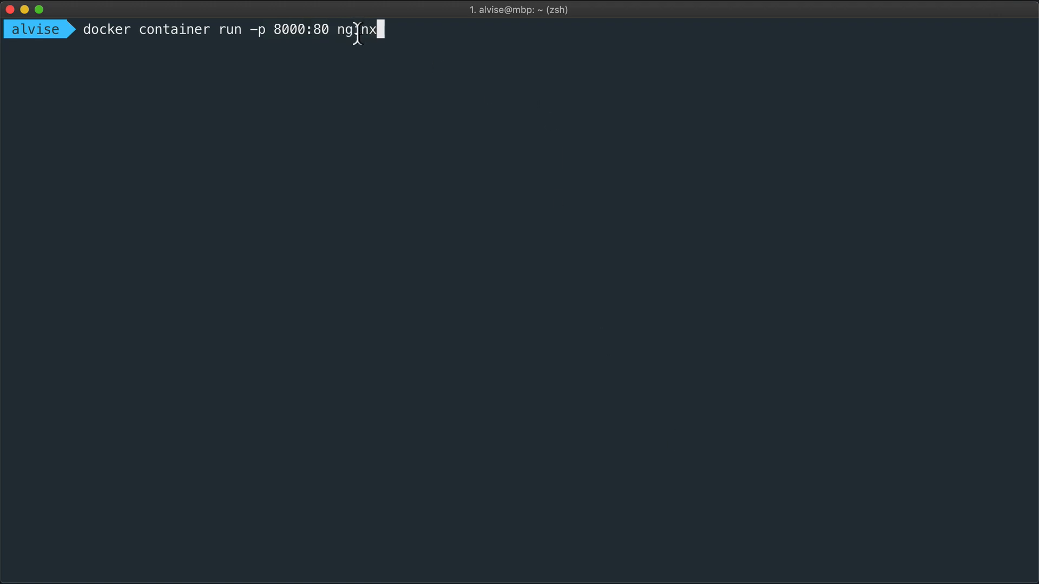
pyautogui.doubleClick(356, 29)
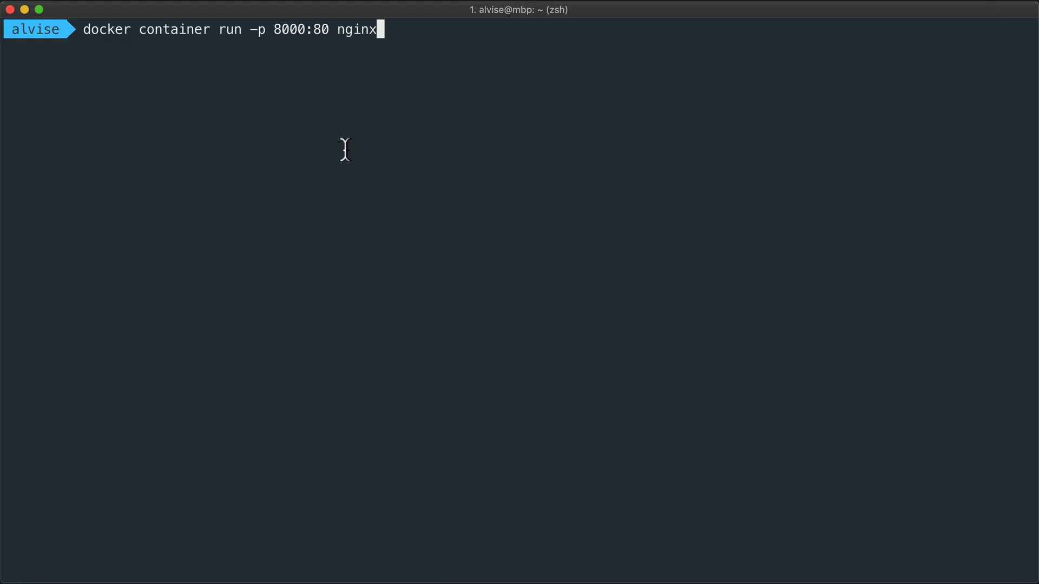
# Run the nginx container, watch its GET request logs, then move to a second shell session
pyautogui.press('Return')
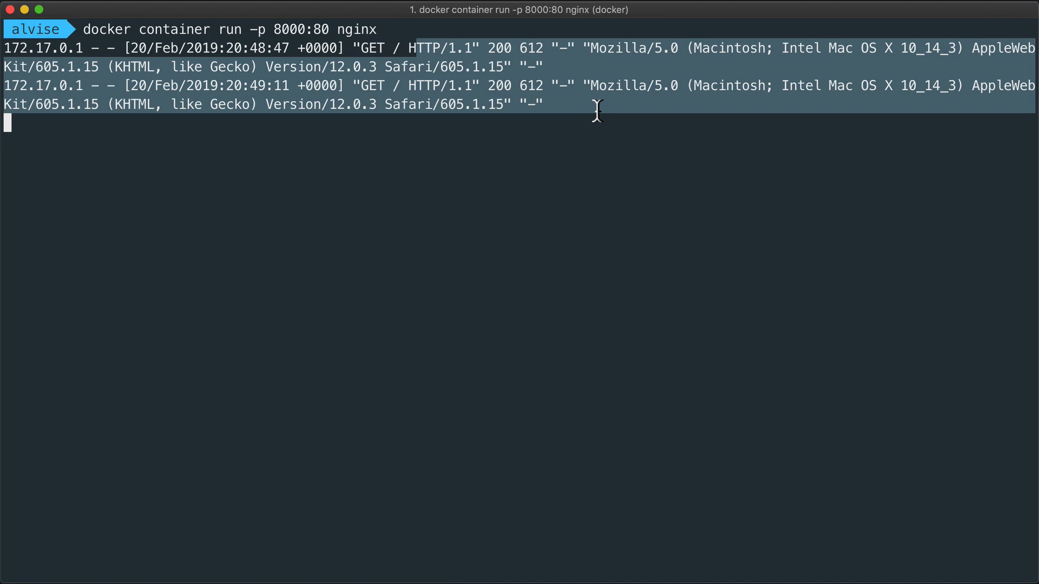
pyautogui.moveTo(521, 107)
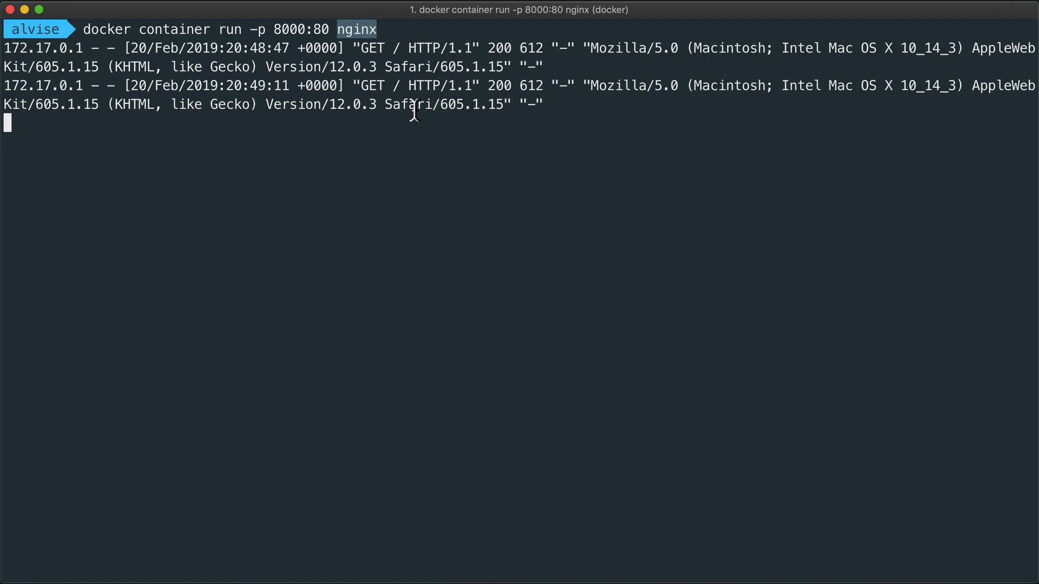
pyautogui.moveTo(663, 345)
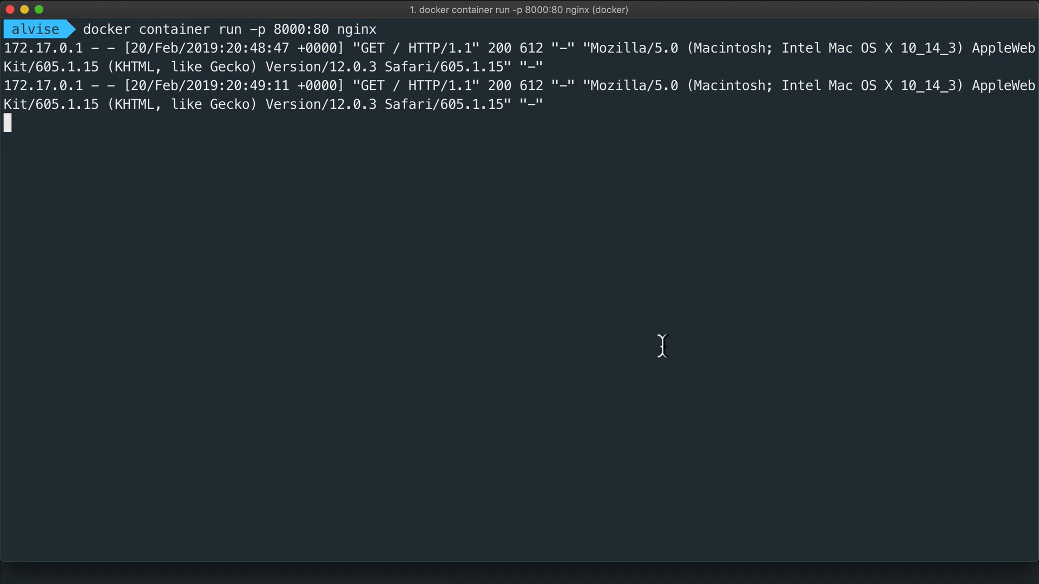
pyautogui.press('ctrl+c')
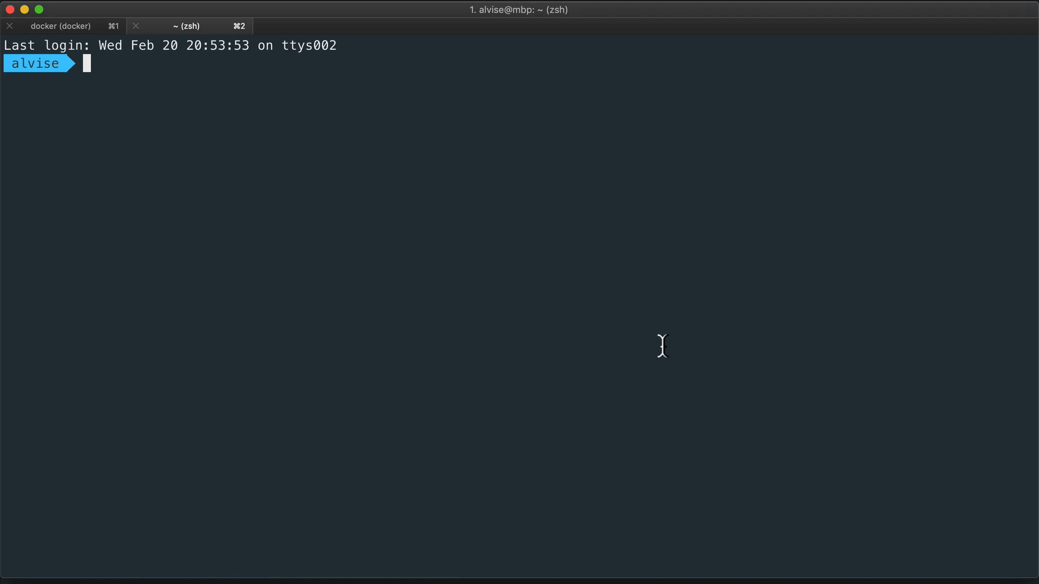
# List the running containers with 'docker container ls'
pyautogui.write('docker container')
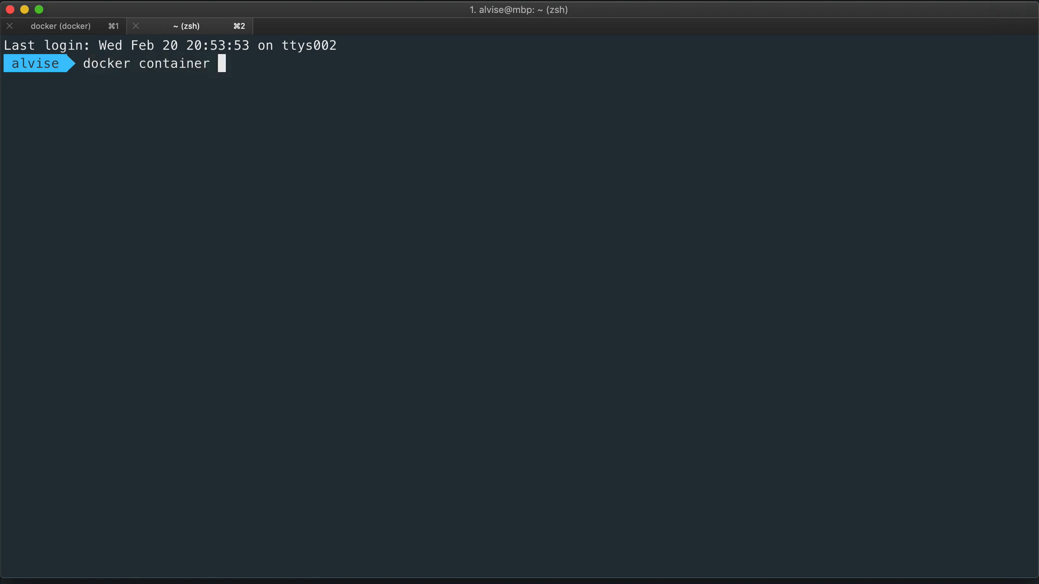
pyautogui.write('ls')
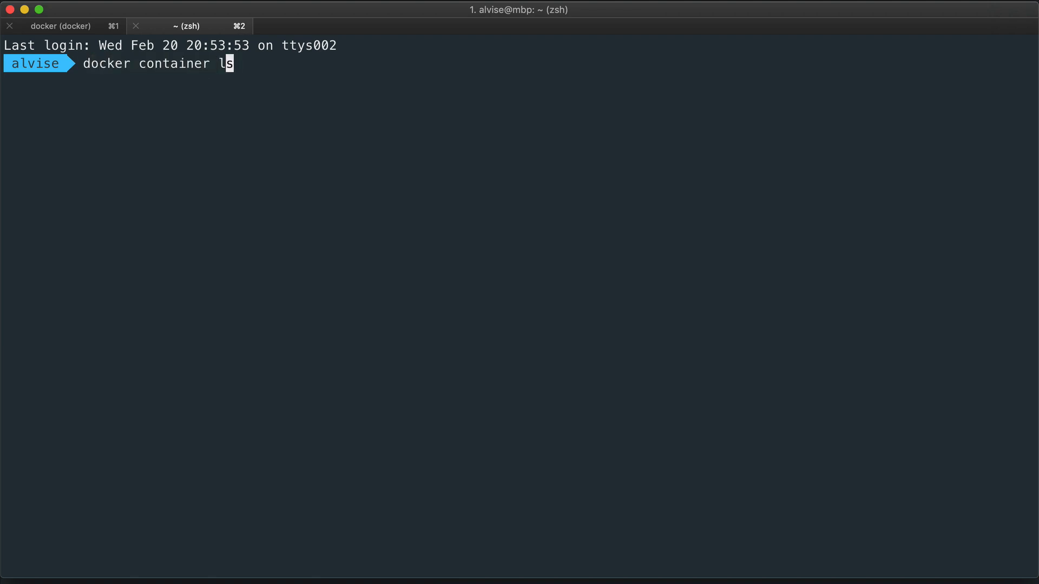
pyautogui.press('Return')
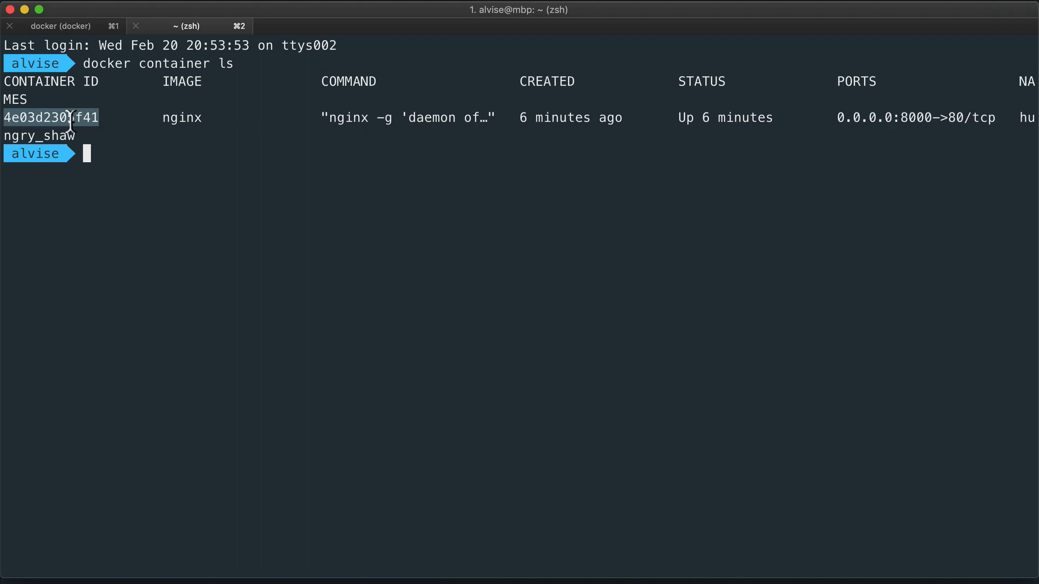
pyautogui.moveTo(773, 88)
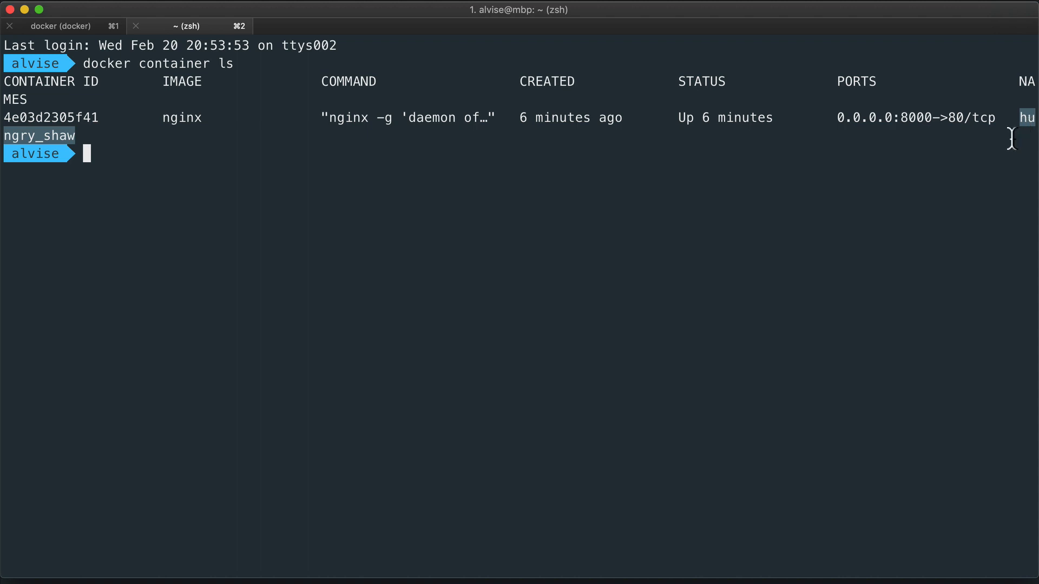
pyautogui.moveTo(370, 252)
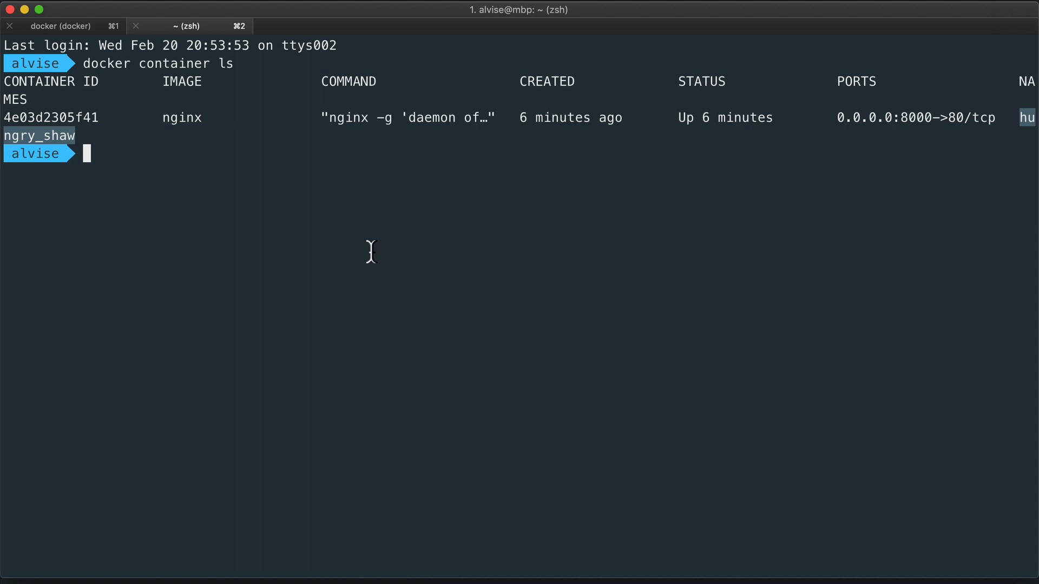
# Stop the nginx container 4e03d2305f41 by its ID
pyautogui.write('docker container')
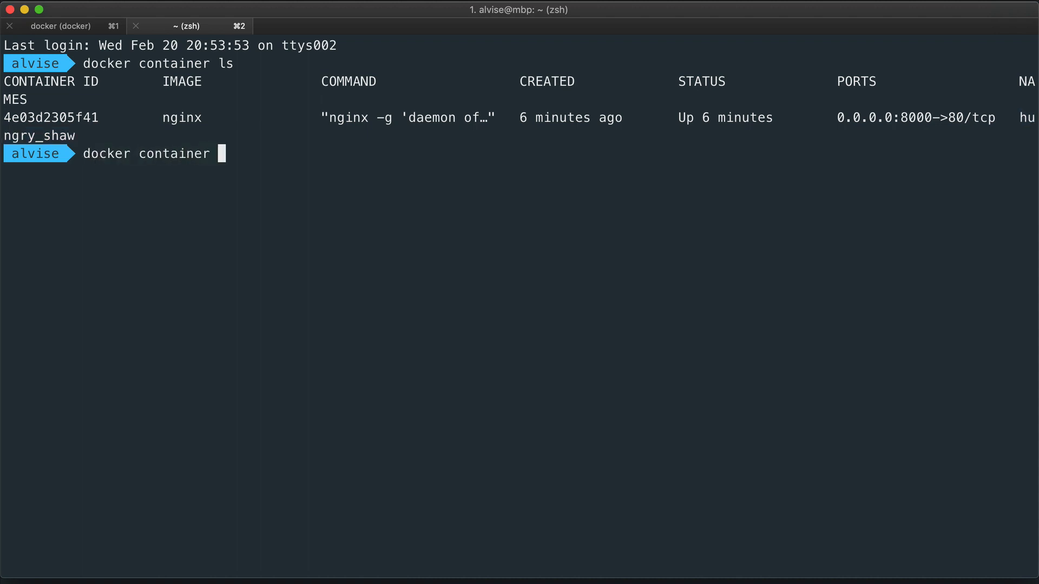
pyautogui.write('s')
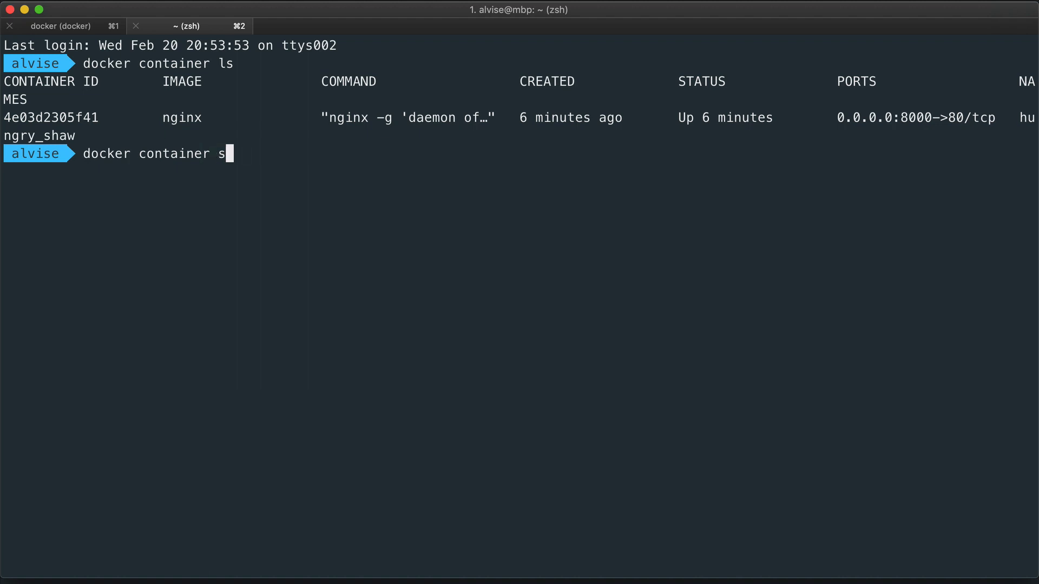
pyautogui.write('top')
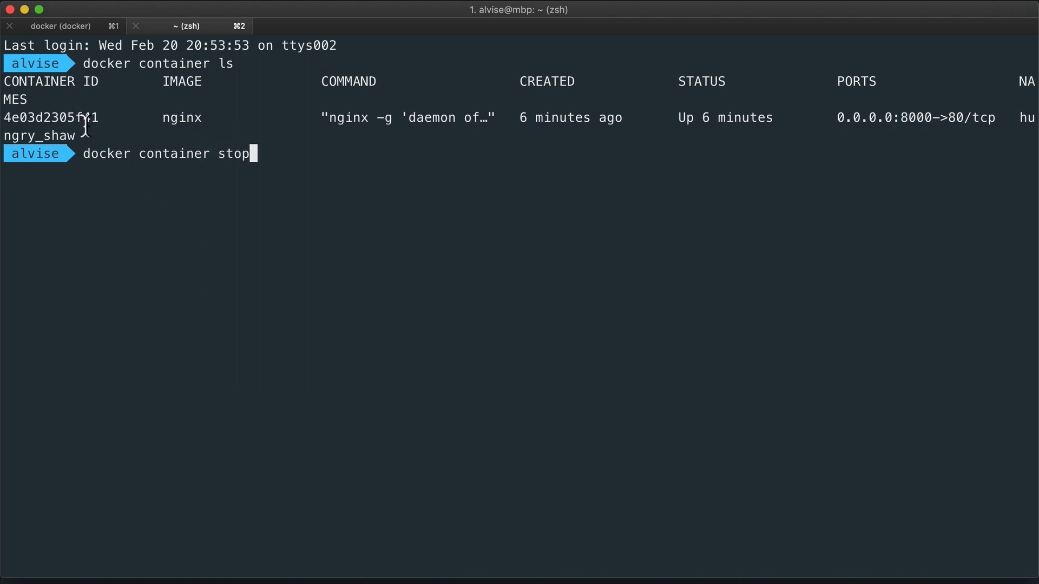
pyautogui.write('4e03d2305f41')
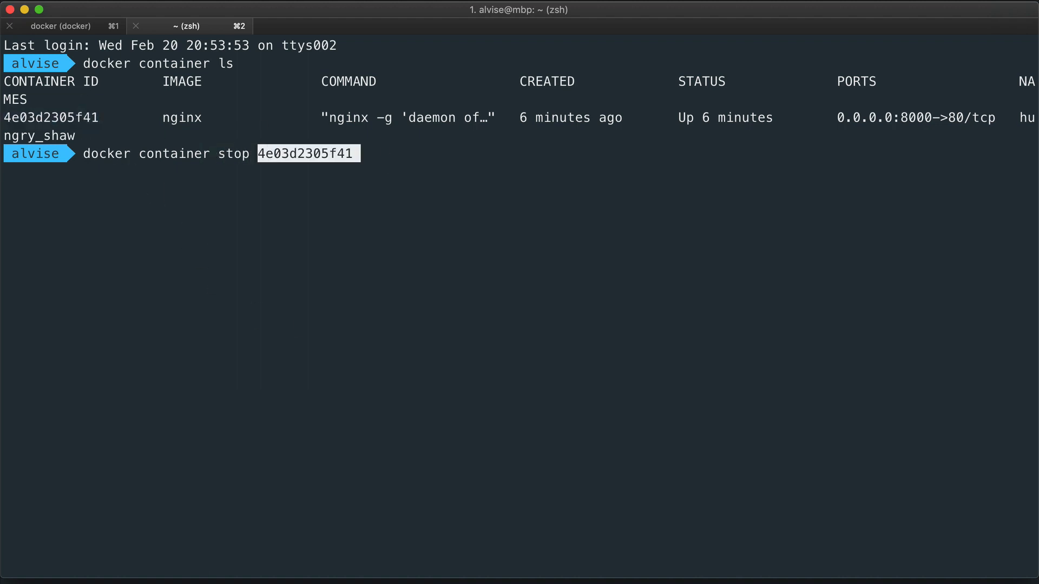
pyautogui.press('Return')
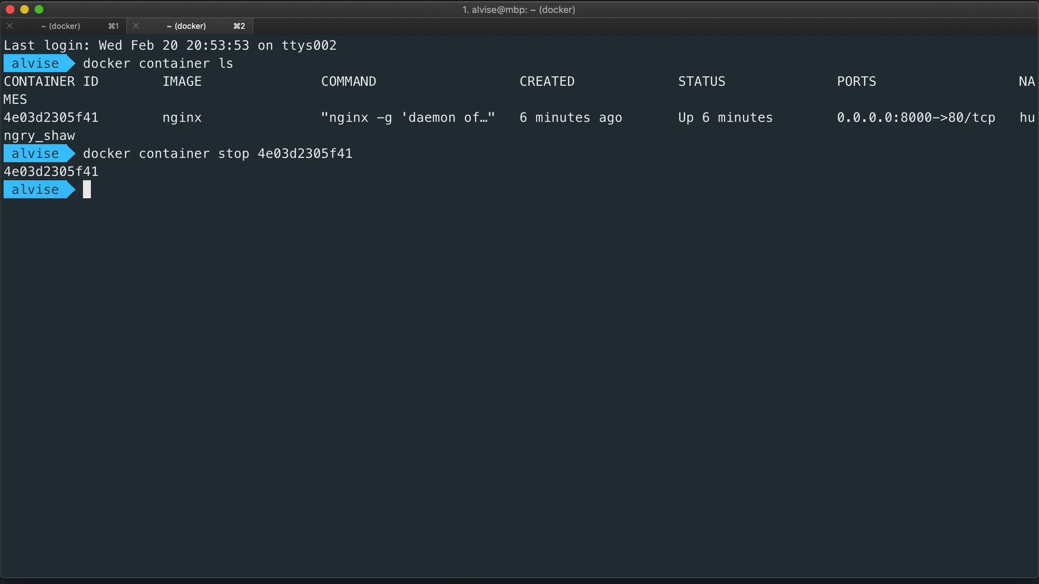
# List running containers (none), then all containers showing the nginx one as Exited (0)
pyautogui.write('docker container ls')
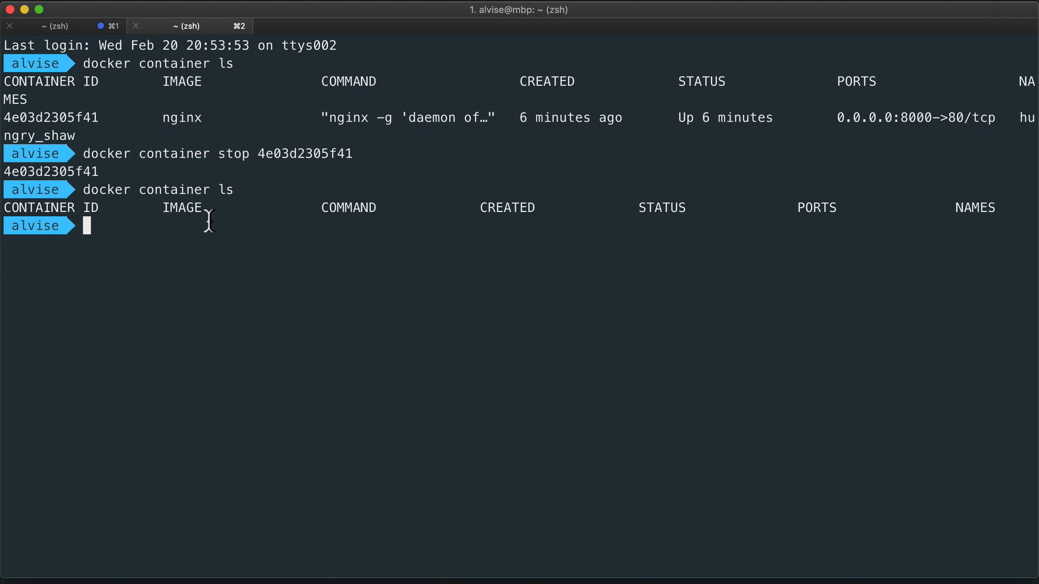
pyautogui.moveTo(258, 222)
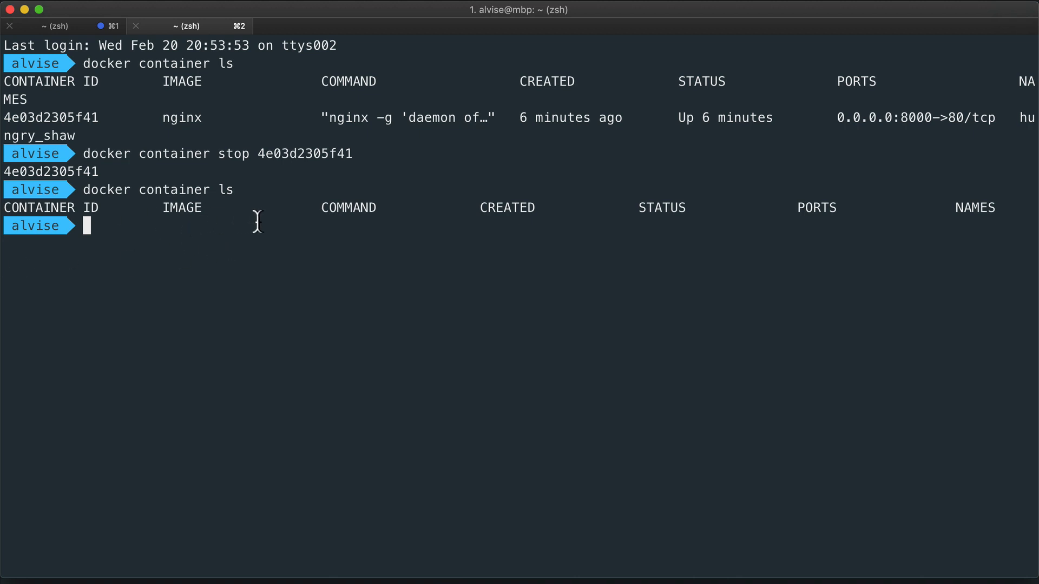
pyautogui.moveTo(253, 220)
pyautogui.write('docker container ls -a')
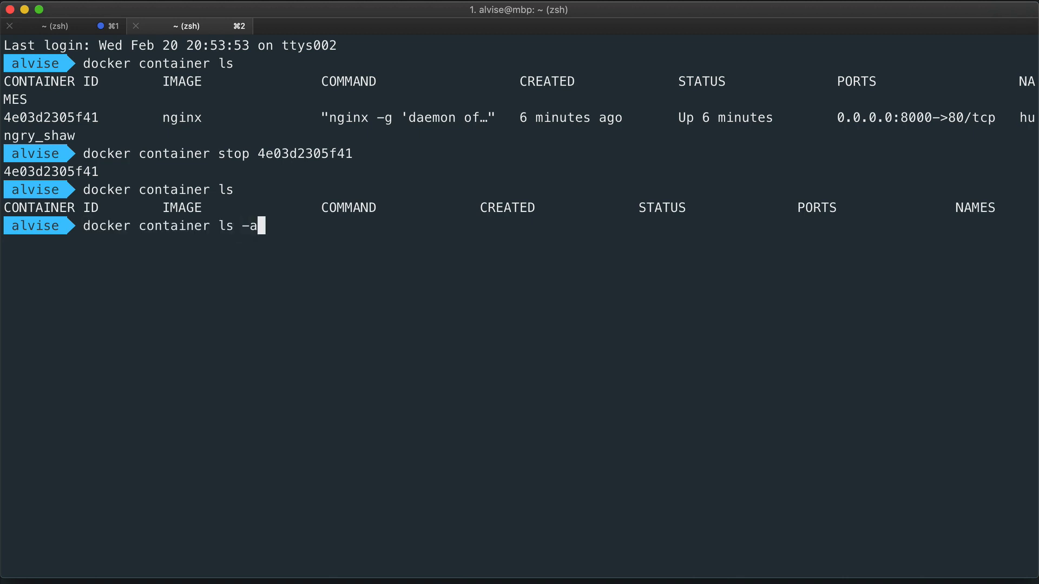
pyautogui.press('Return')
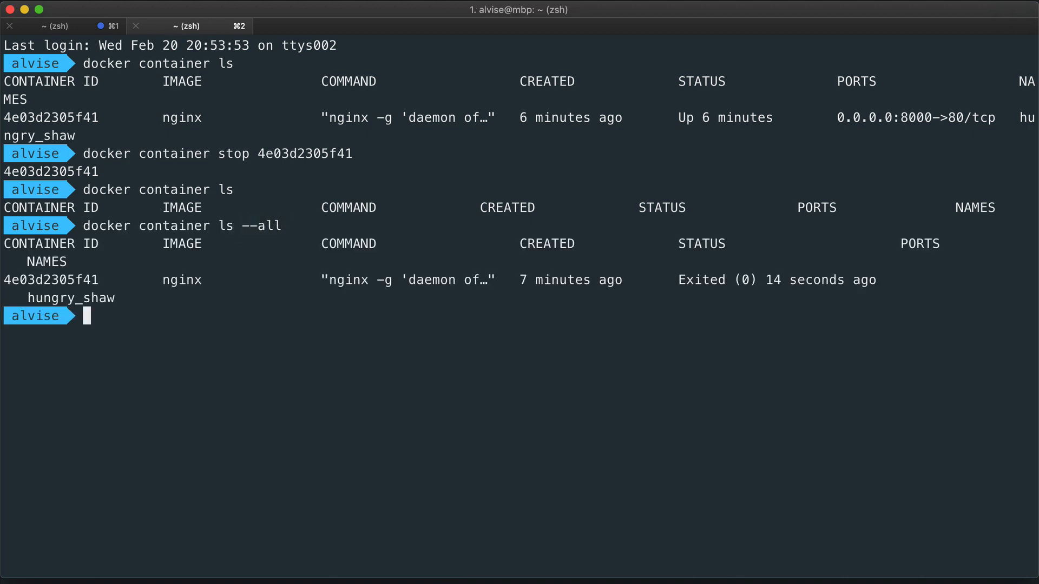
pyautogui.moveTo(424, 305)
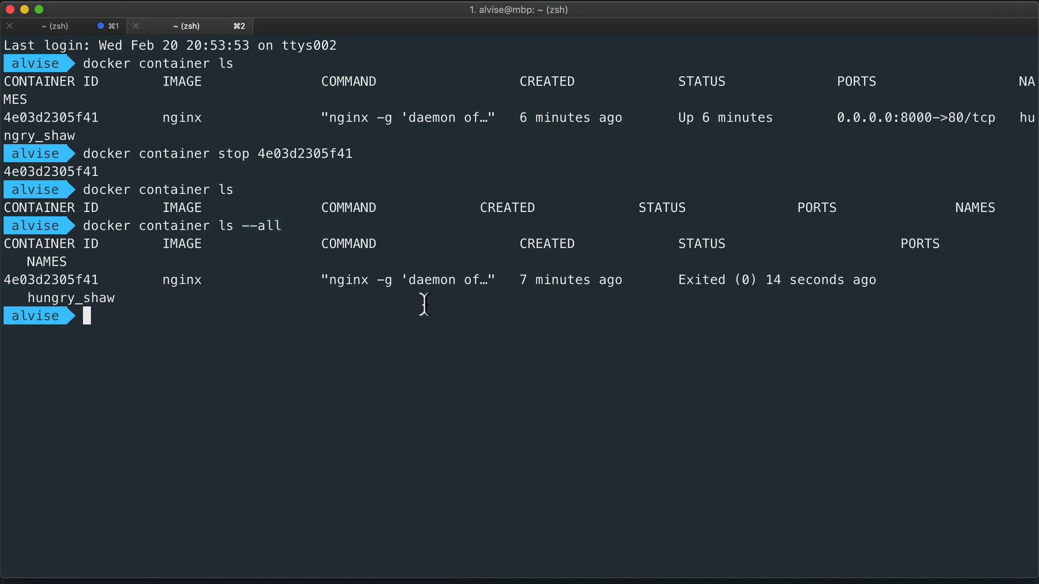
pyautogui.moveTo(571, 281)
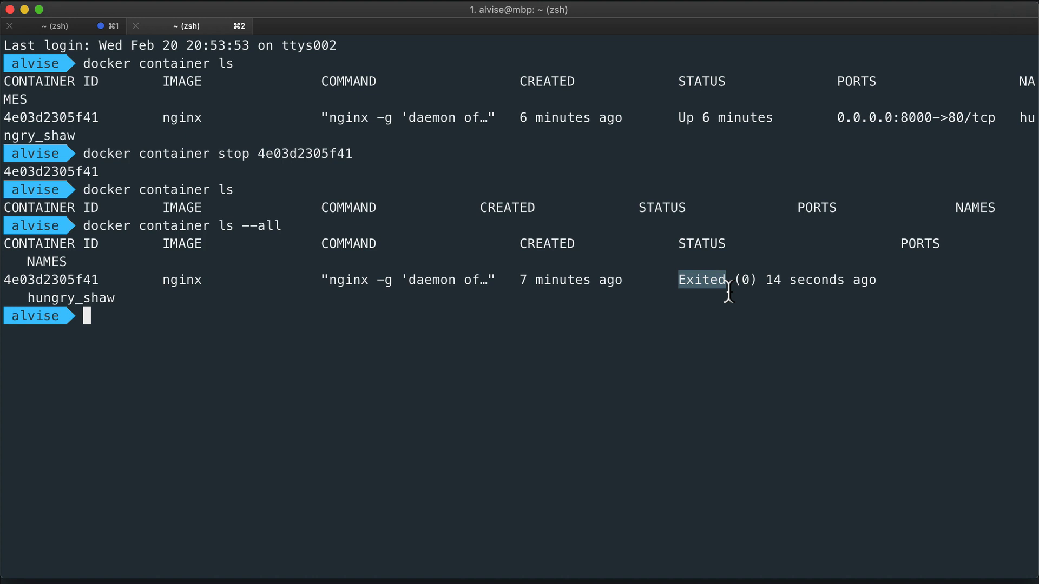
pyautogui.write('docker container ls --all')
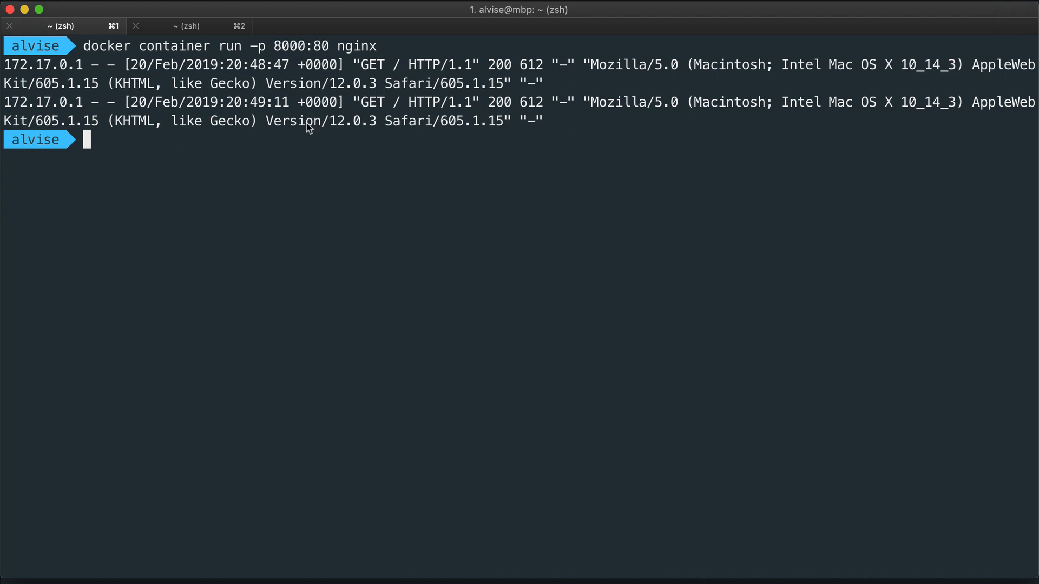
pyautogui.moveTo(93, 54)
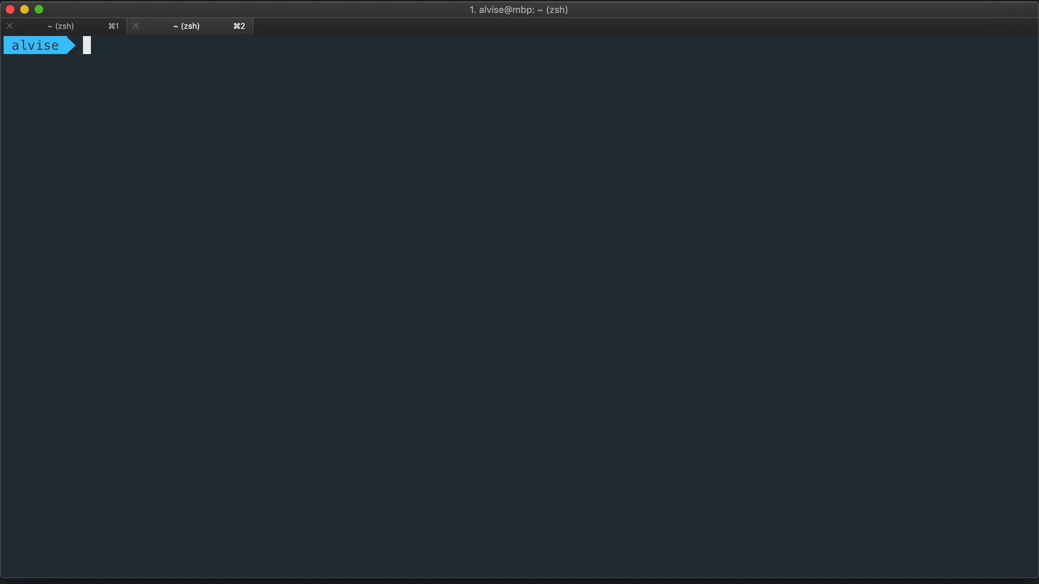
# Start the stopped container 4e03d2305f41 again, its ID echoed back
pyautogui.write('docker')
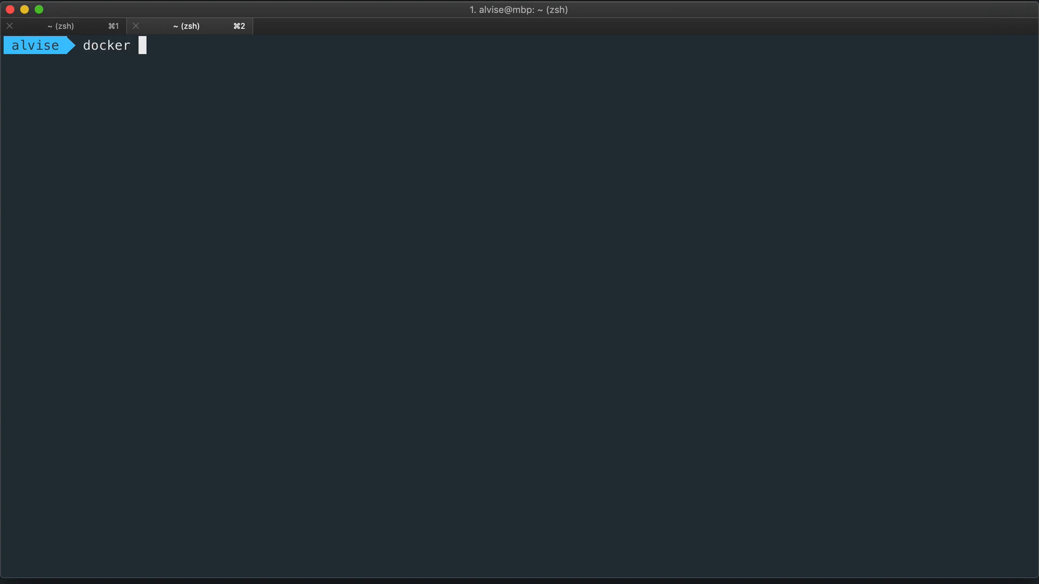
pyautogui.write('container')
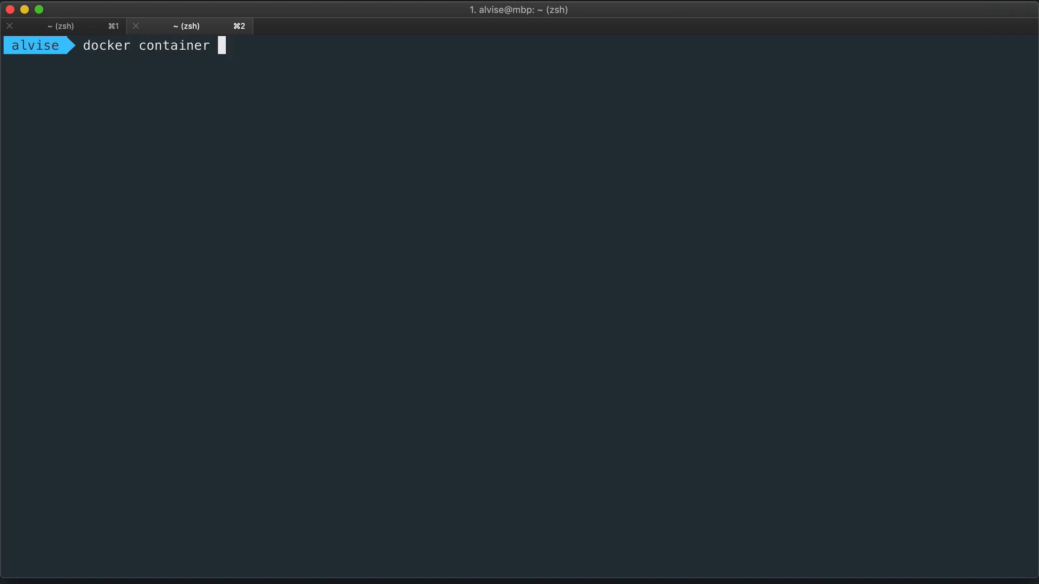
pyautogui.write('start')
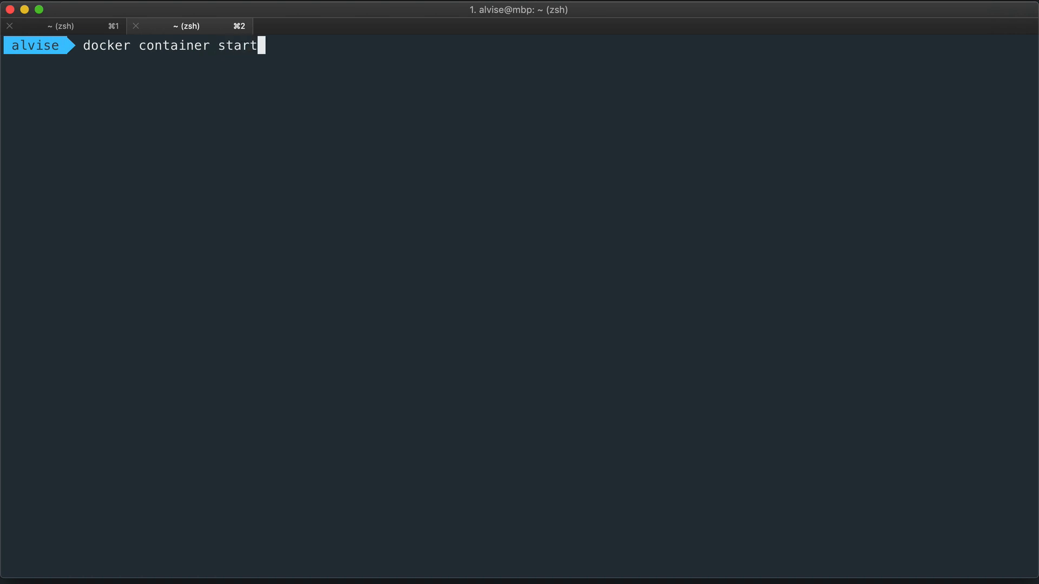
pyautogui.write('4e03d2305f41')
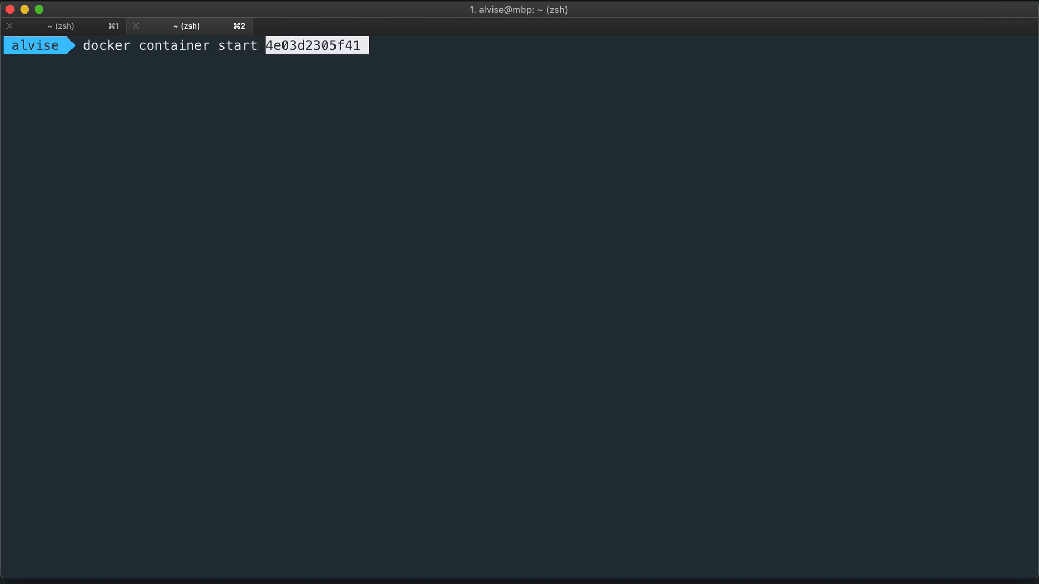
pyautogui.press('Return')
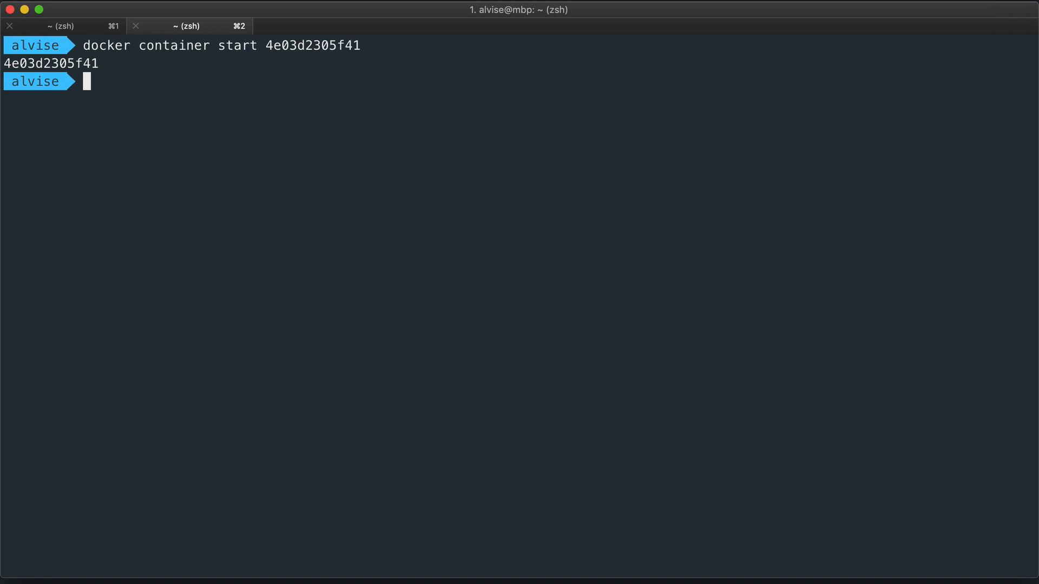
pyautogui.write('docker co')
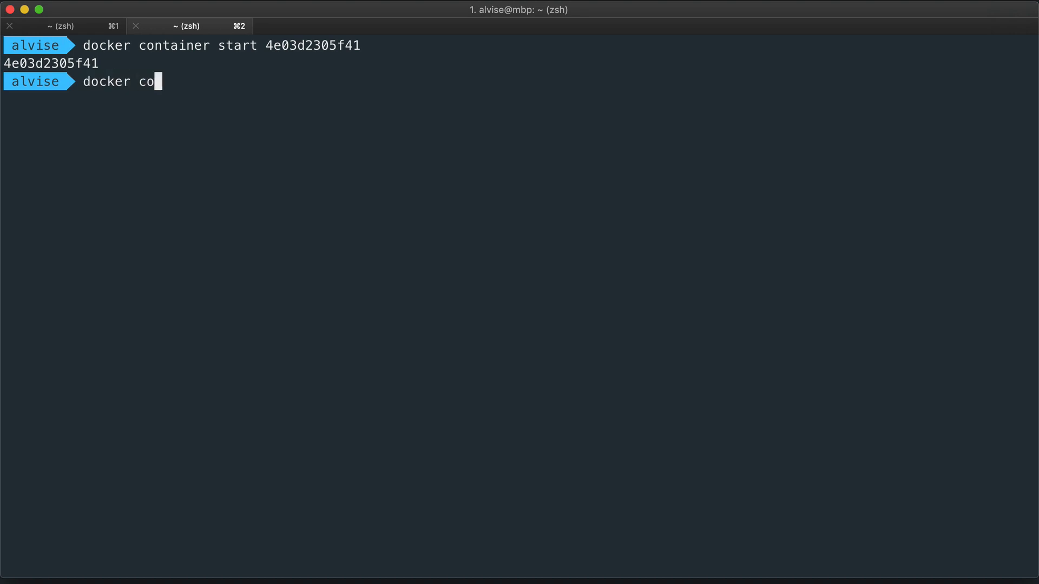
# Show the logs of 4e03d2305f41, follow them live with -f, then interrupt with Ctrl+C
pyautogui.write('ntainer logs 4e03d2305f41')
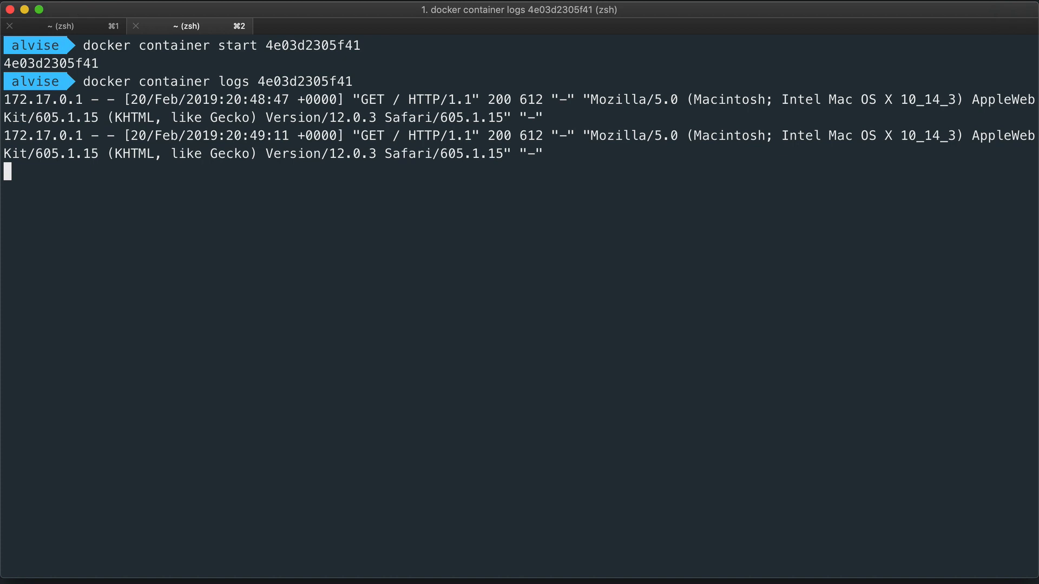
pyautogui.write('docker container logs 4e03d2305f41 -f')
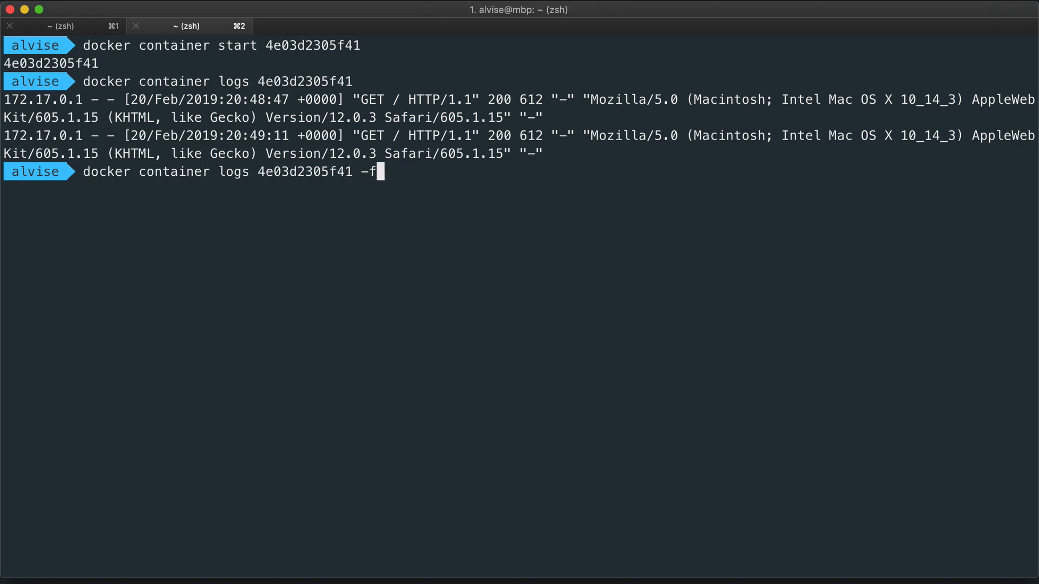
pyautogui.press('Return')
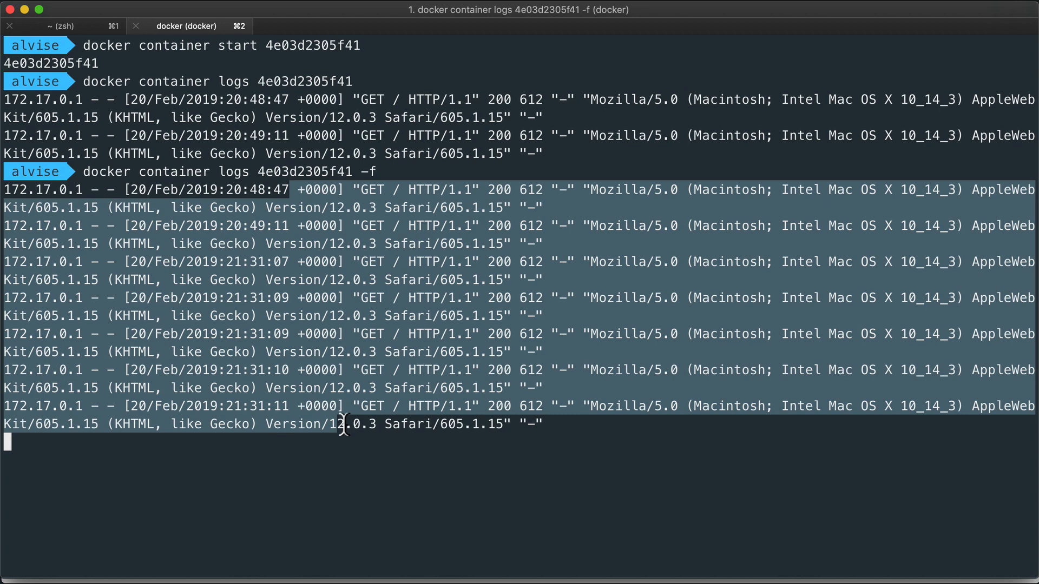
pyautogui.press('ctrl+c')
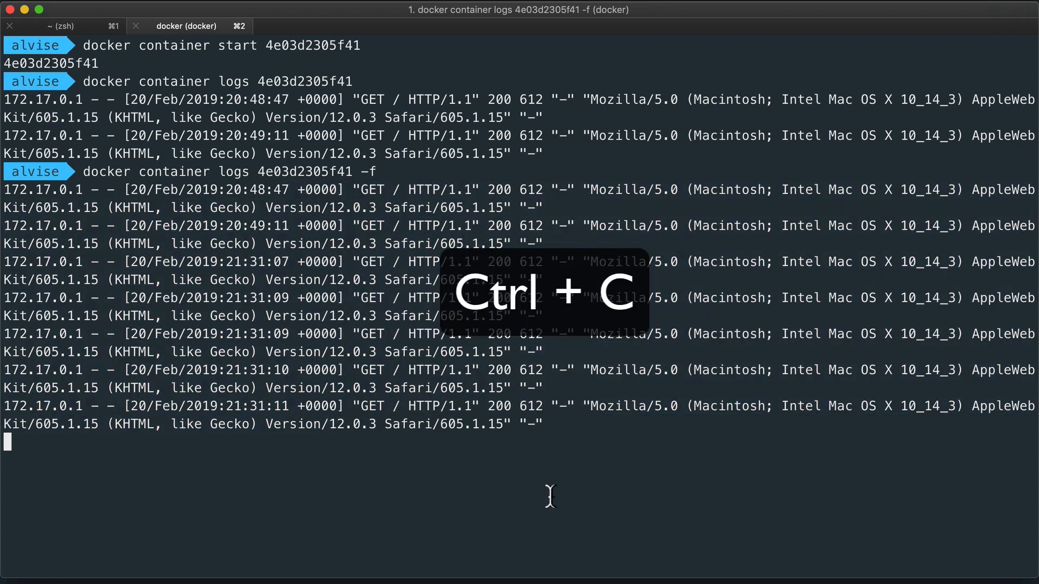
pyautogui.press('ctrl+c')
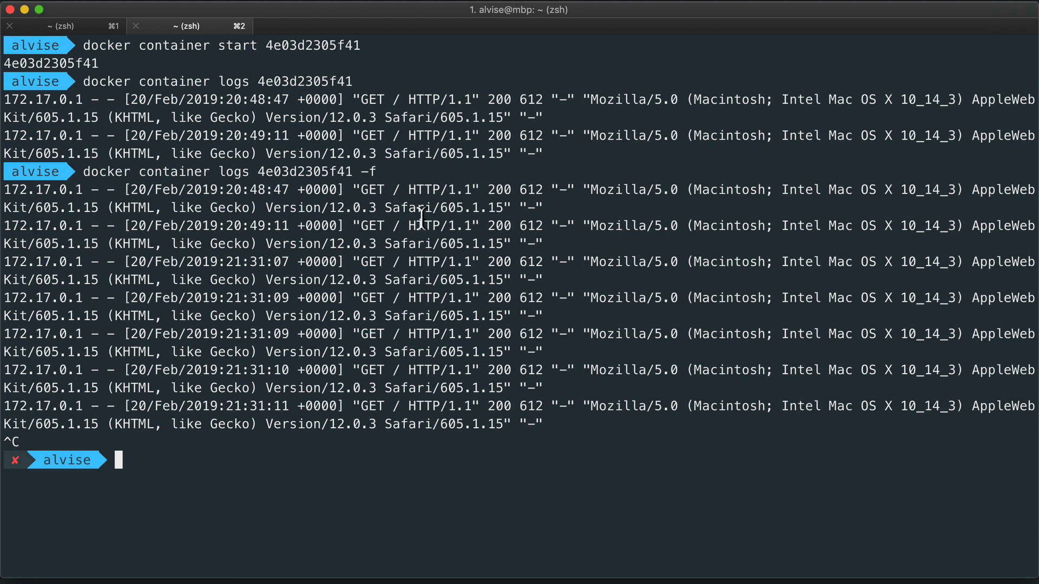
# List the running nginx container, then stop container 4e03d2305f41
pyautogui.write('docker contai')
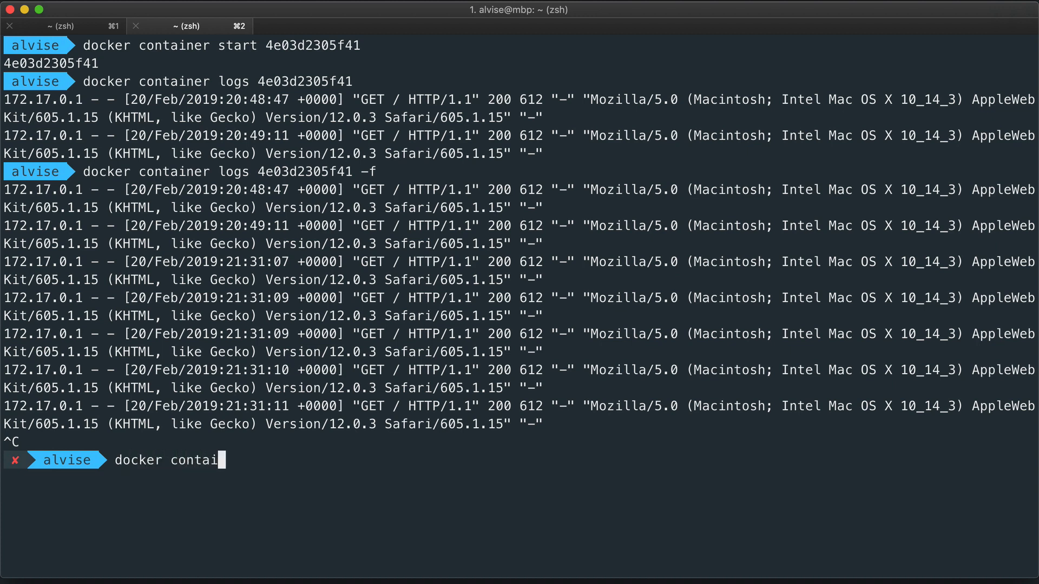
pyautogui.press('Return')
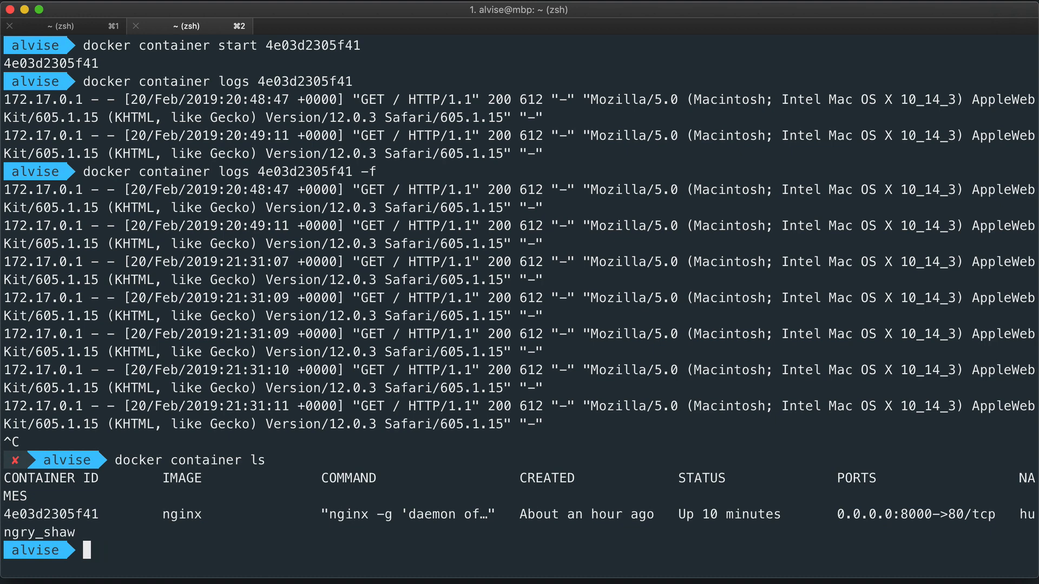
pyautogui.write('docker container')
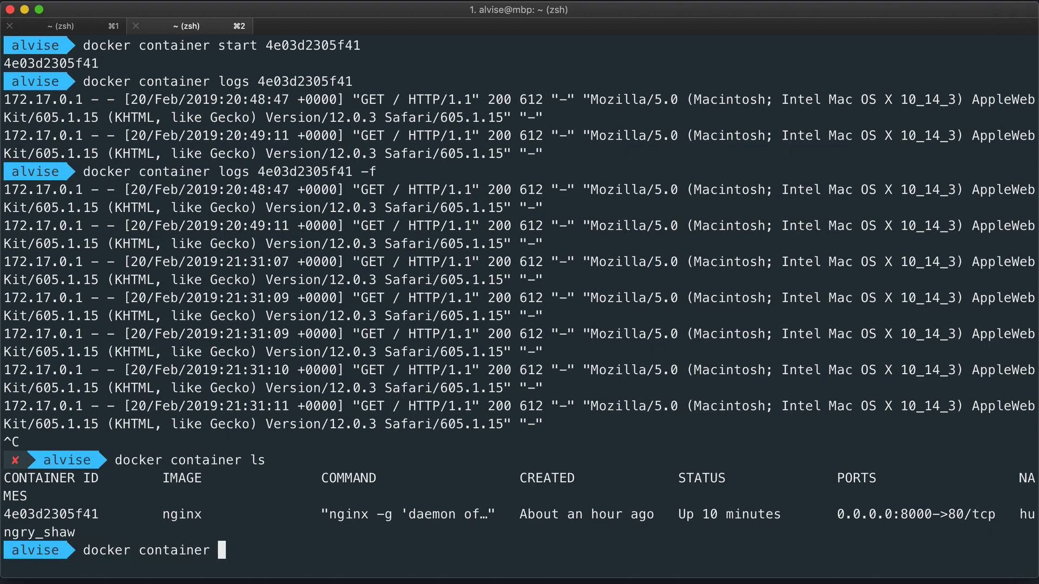
pyautogui.write('stop 4e03d2305f41')
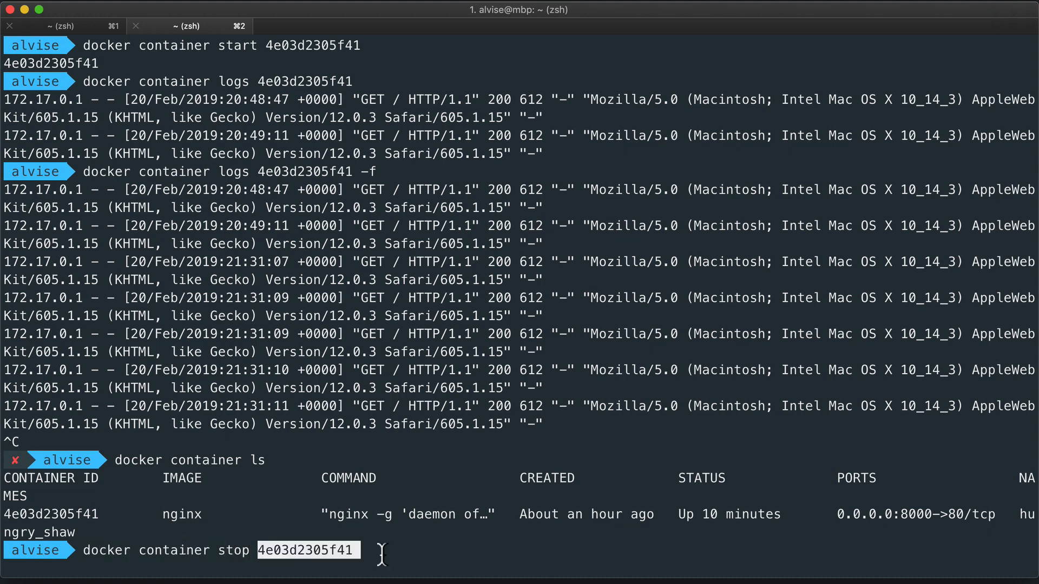
pyautogui.press('Return')
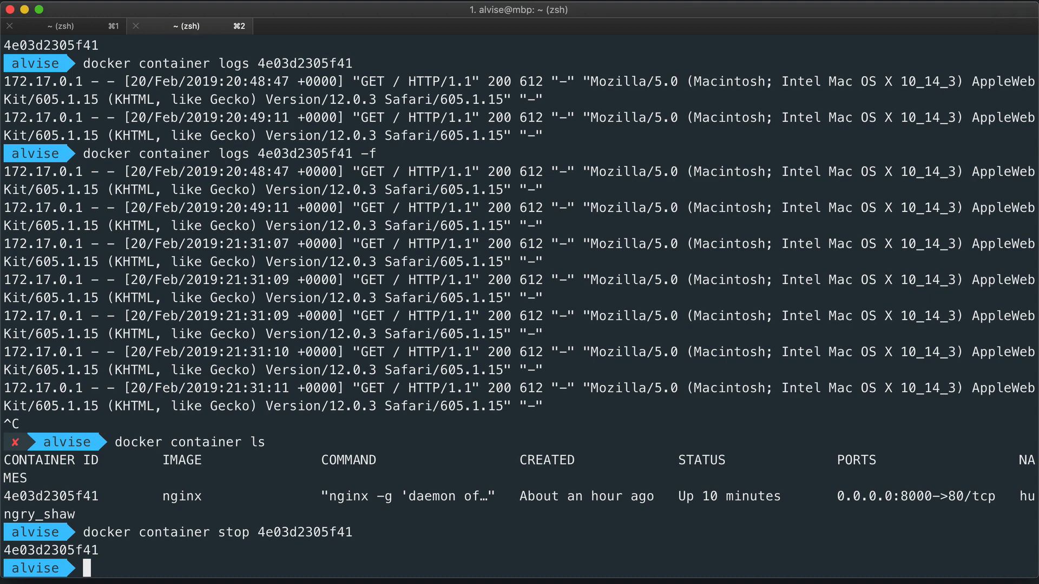
# Remove the stopped container 4e03d2305f41 with 'docker container rm'
pyautogui.write('docker')
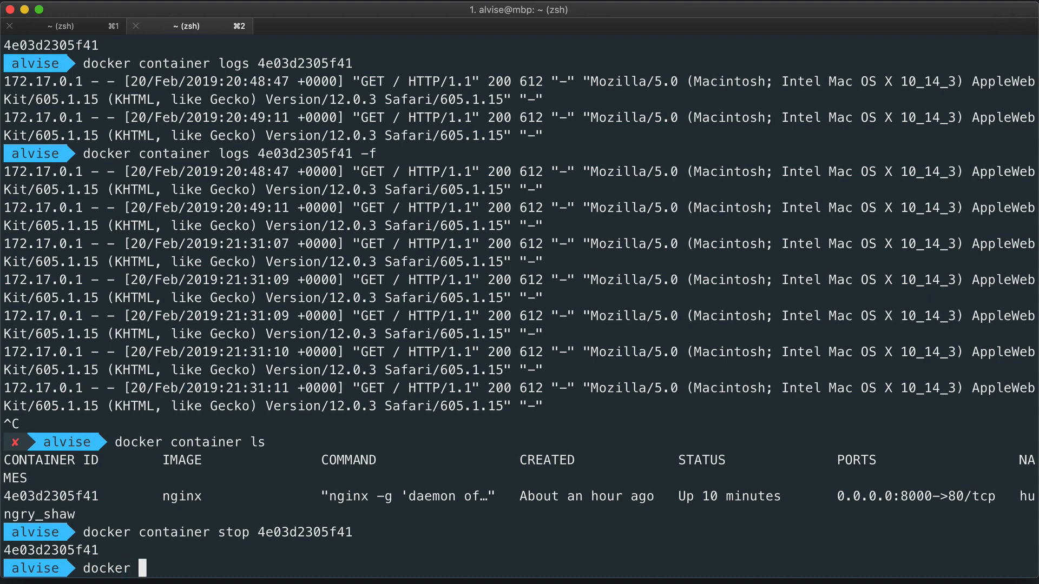
pyautogui.write('container rm')
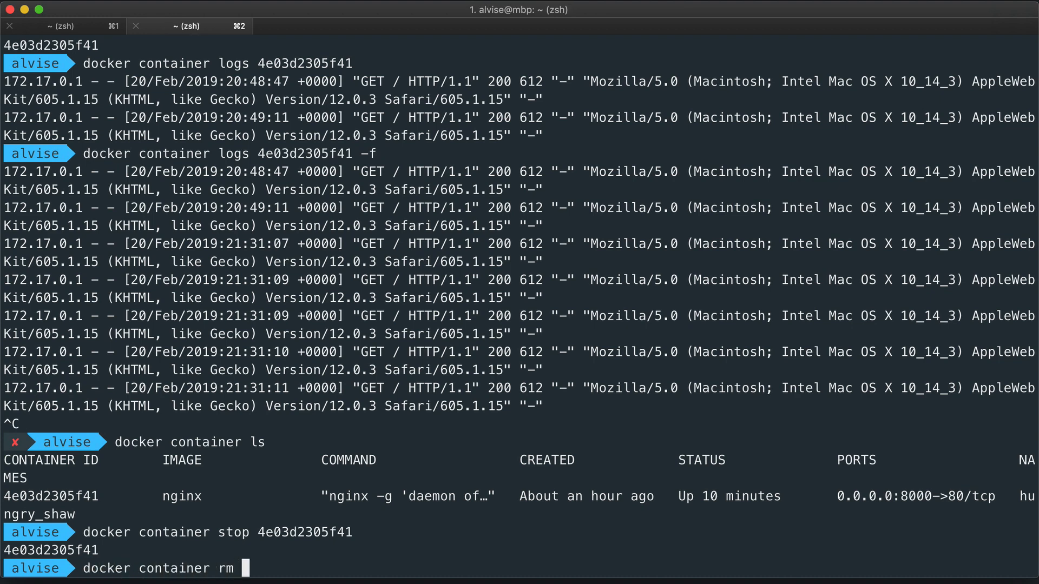
pyautogui.press('Return')
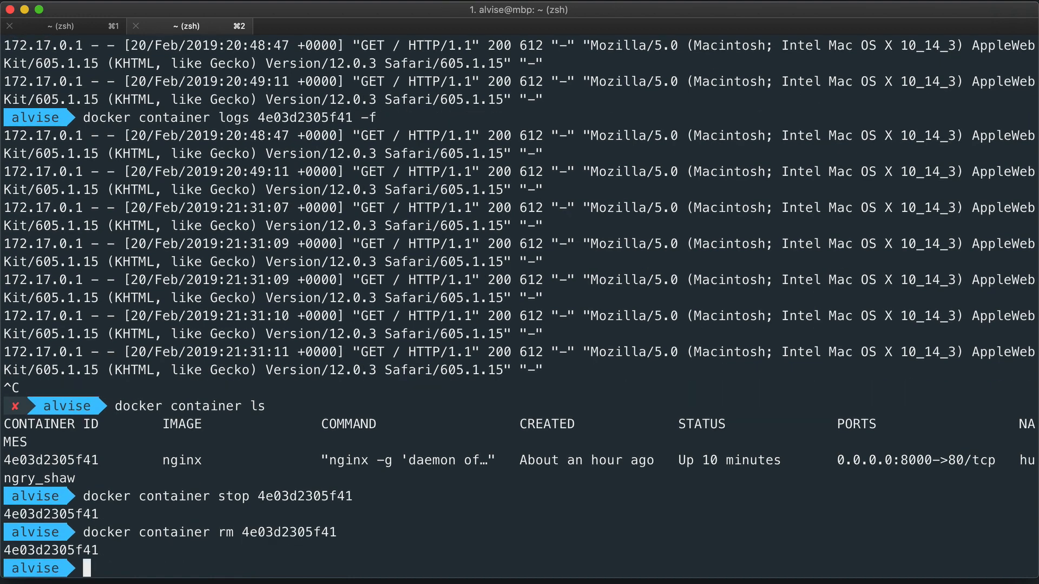
pyautogui.write('docker containe')
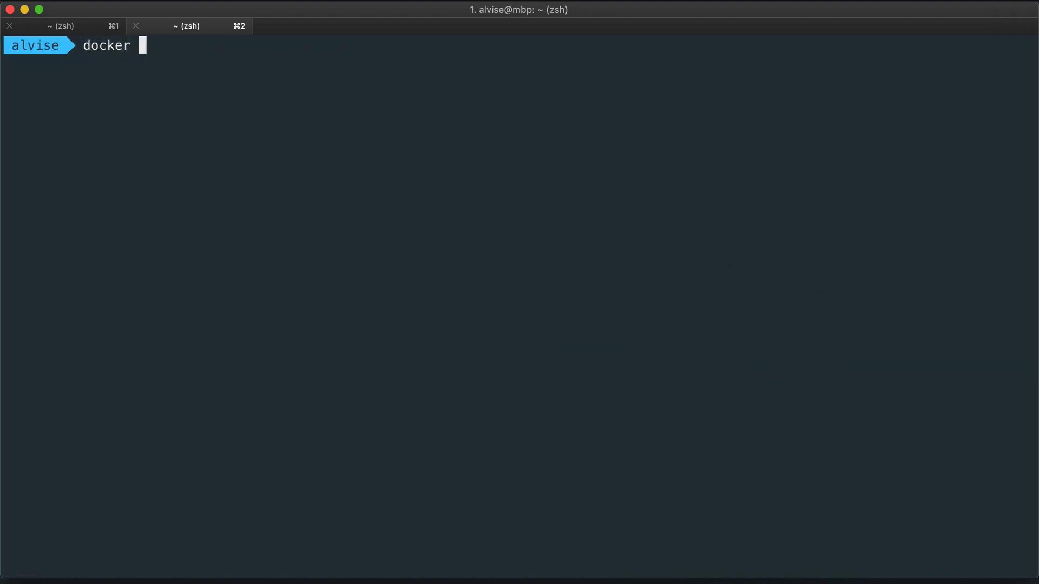
# Launch a new nginx container with 'docker container run -p 8000:80 nginx' in tab 2
pyautogui.write('containe')
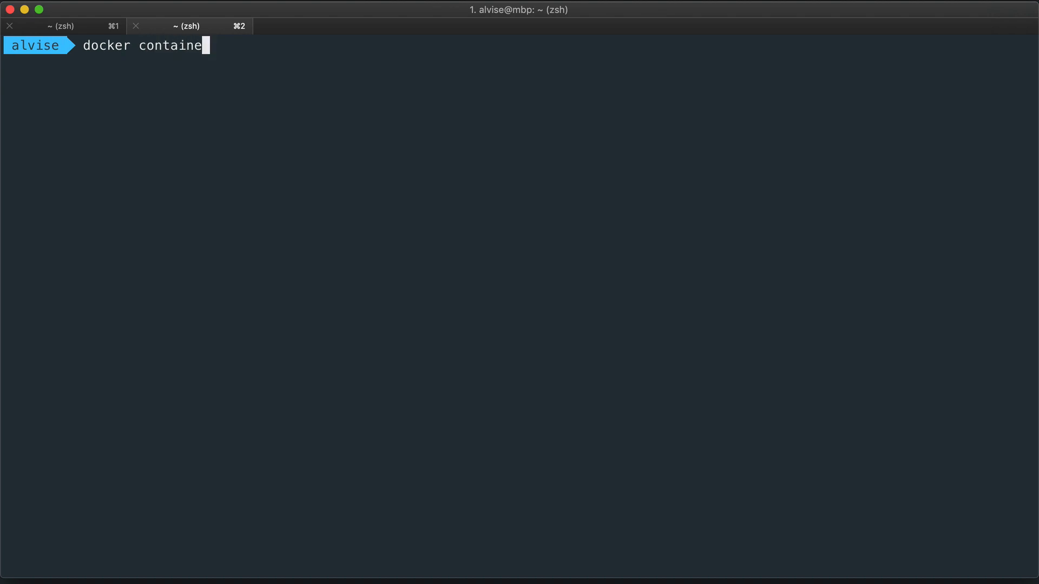
pyautogui.write('r run -p 8000:80 nginx')
pyautogui.write('doc')
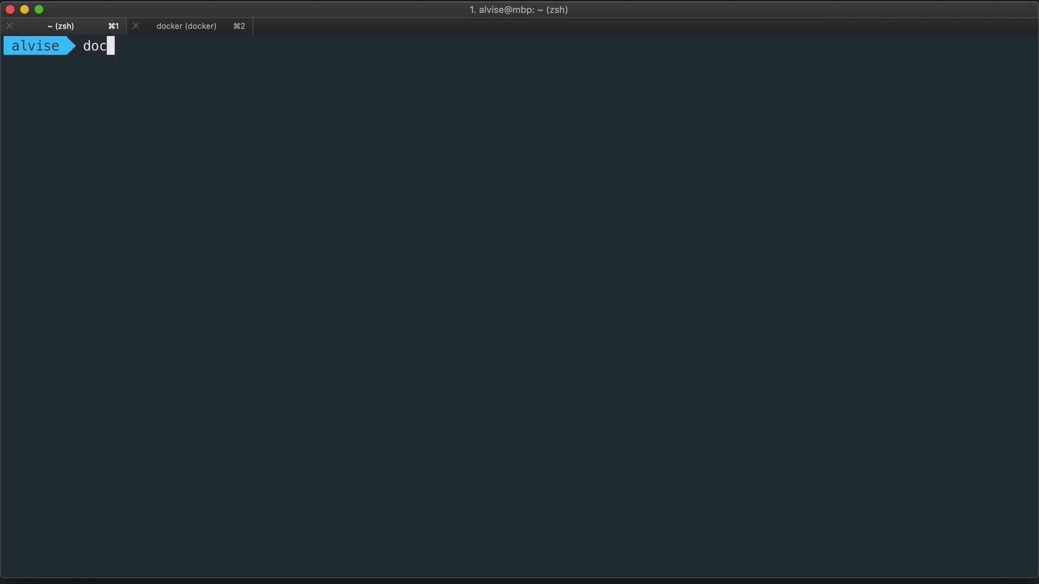
# Force-remove the running container ec8c740c2e6a with 'docker container rm -f' from tab 1
pyautogui.write('ker')
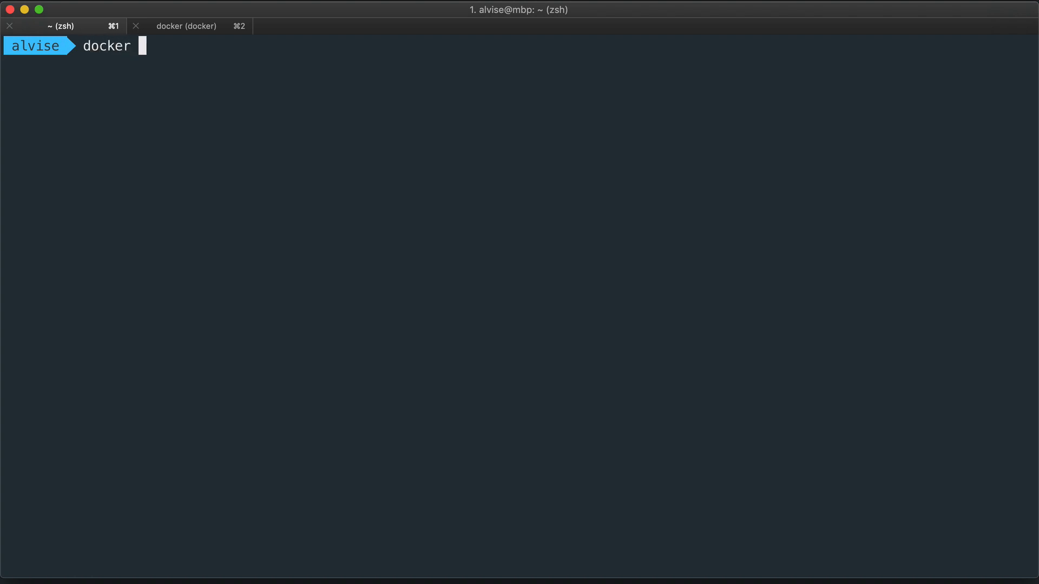
pyautogui.write('conta')
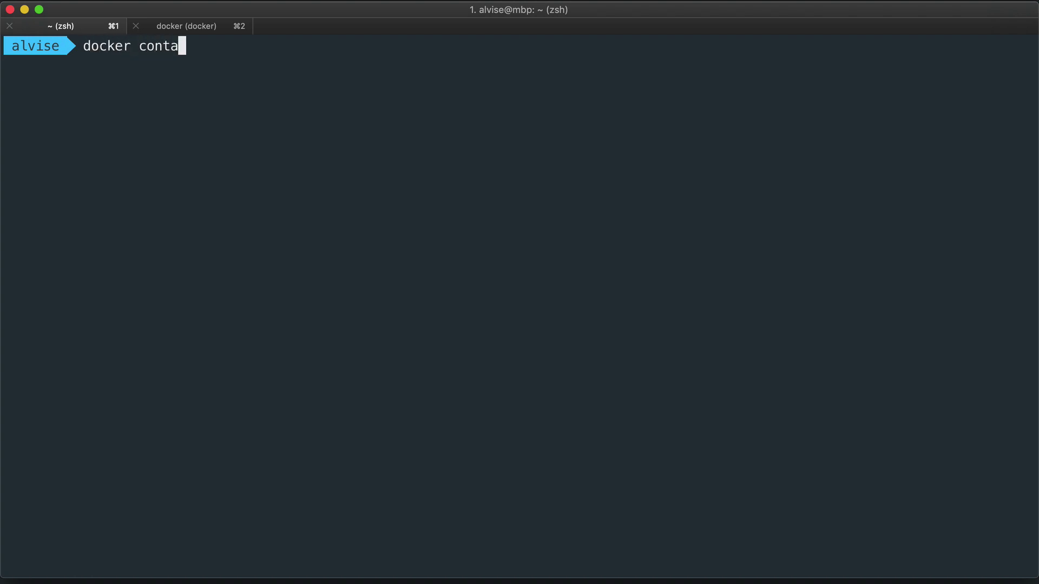
pyautogui.write('iner rm')
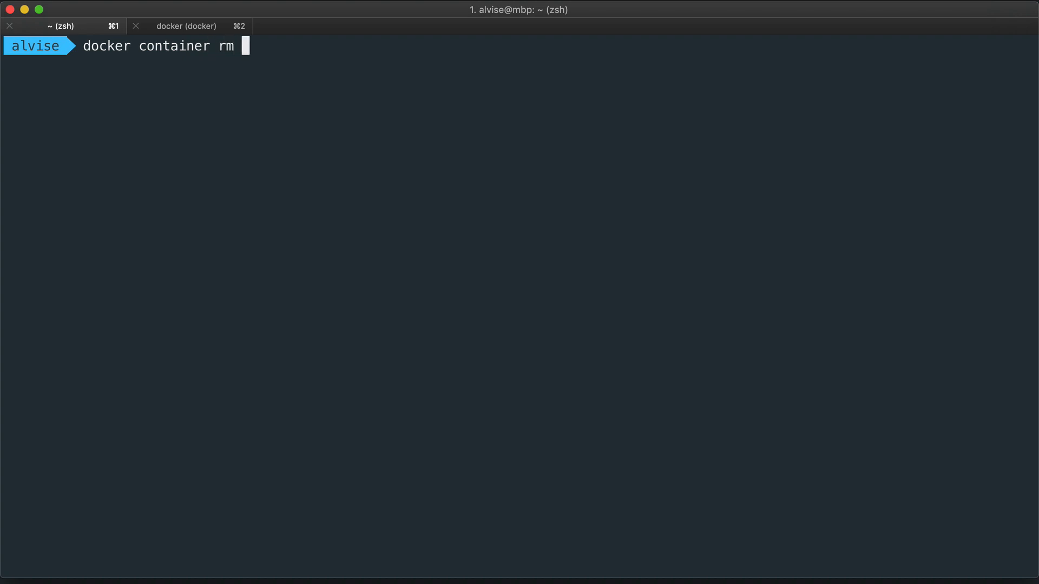
pyautogui.write('-forc')
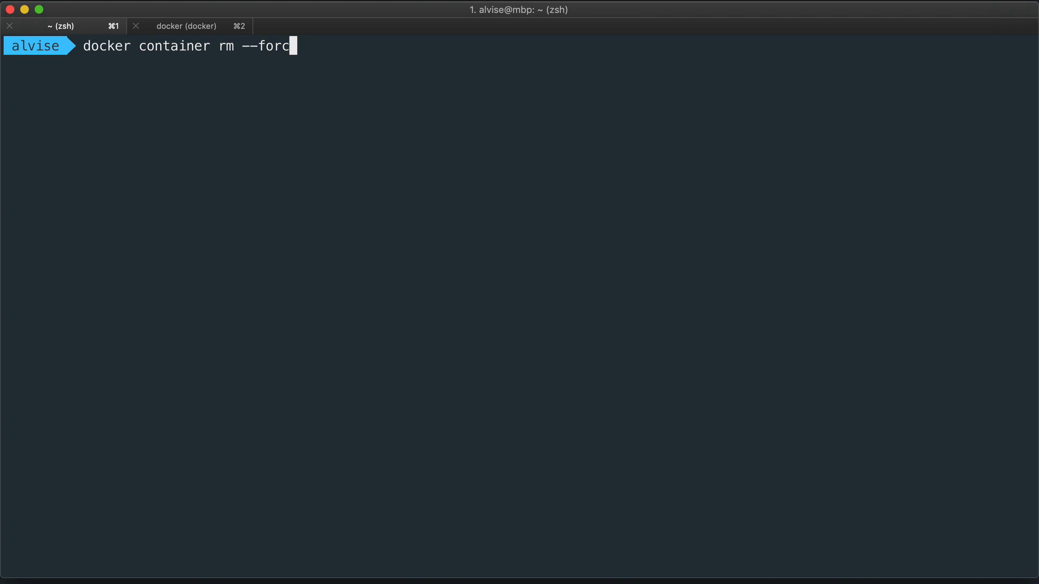
pyautogui.press('Tab')
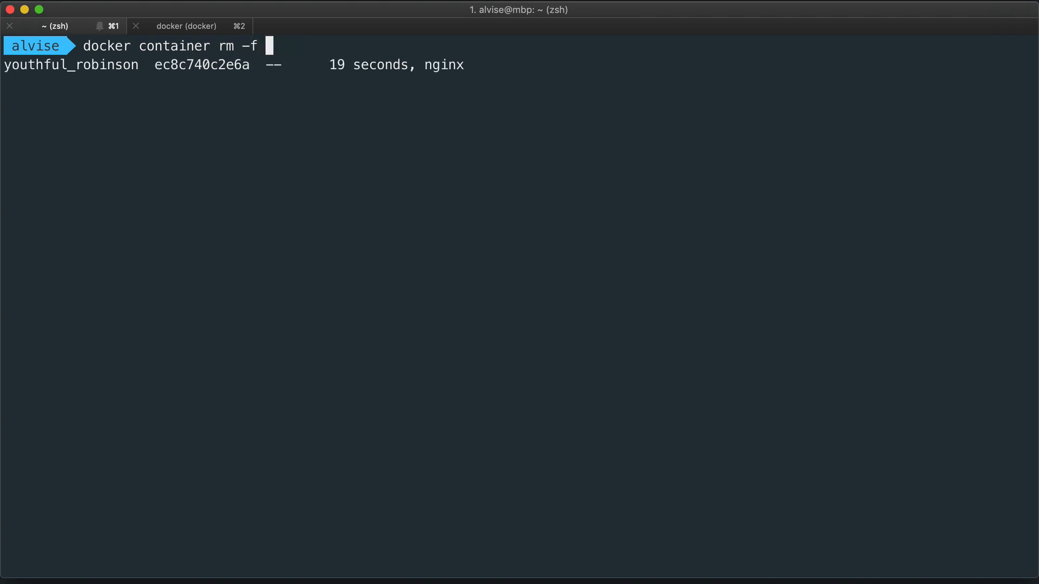
pyautogui.write('ec8c740c2e6a')
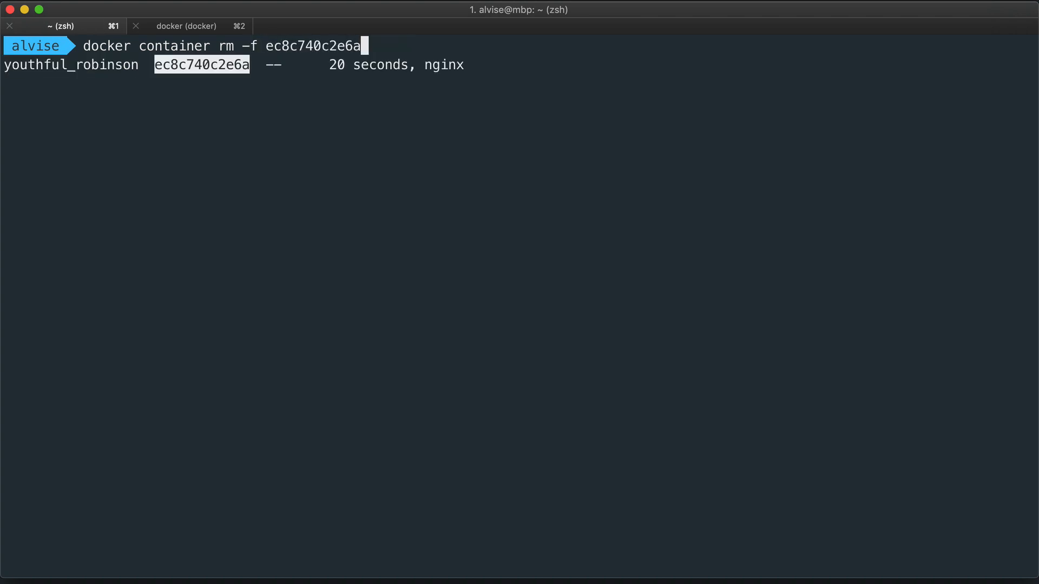
pyautogui.press('Return')
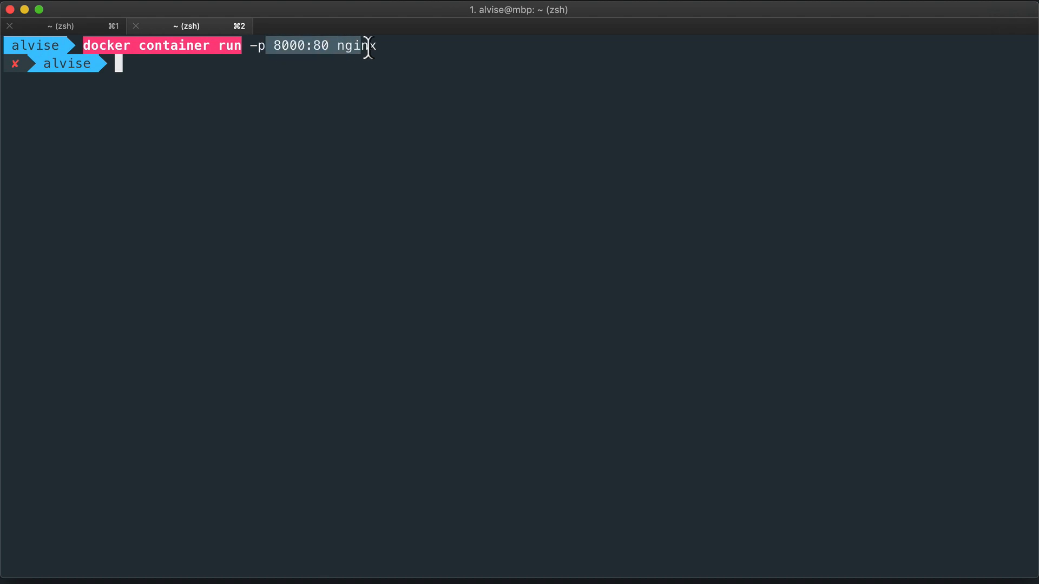
# Run 'docker container ls -a' to show an empty container list
pyautogui.write('docker container ls -a')
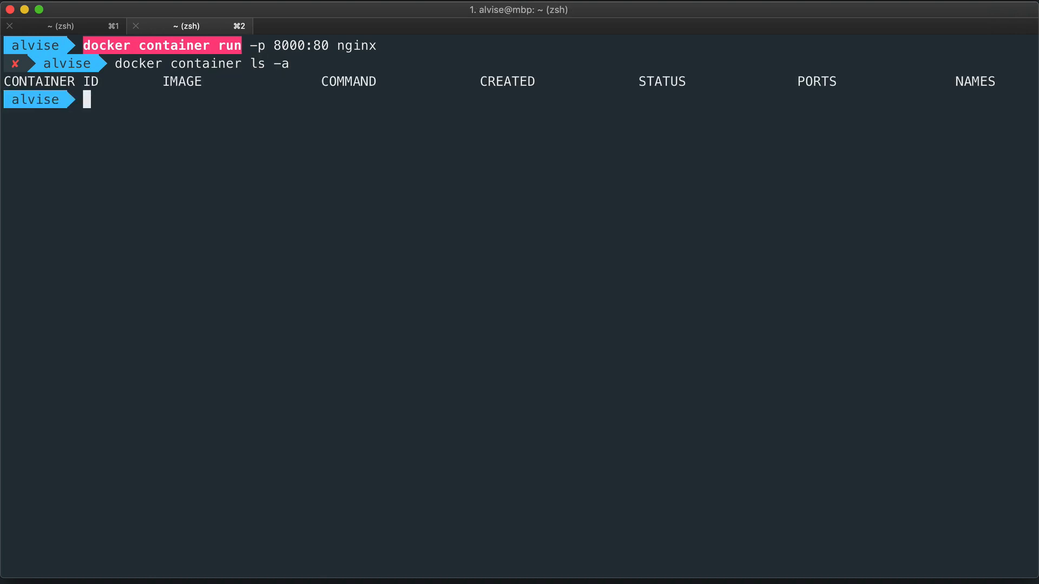
pyautogui.moveTo(509, 201)
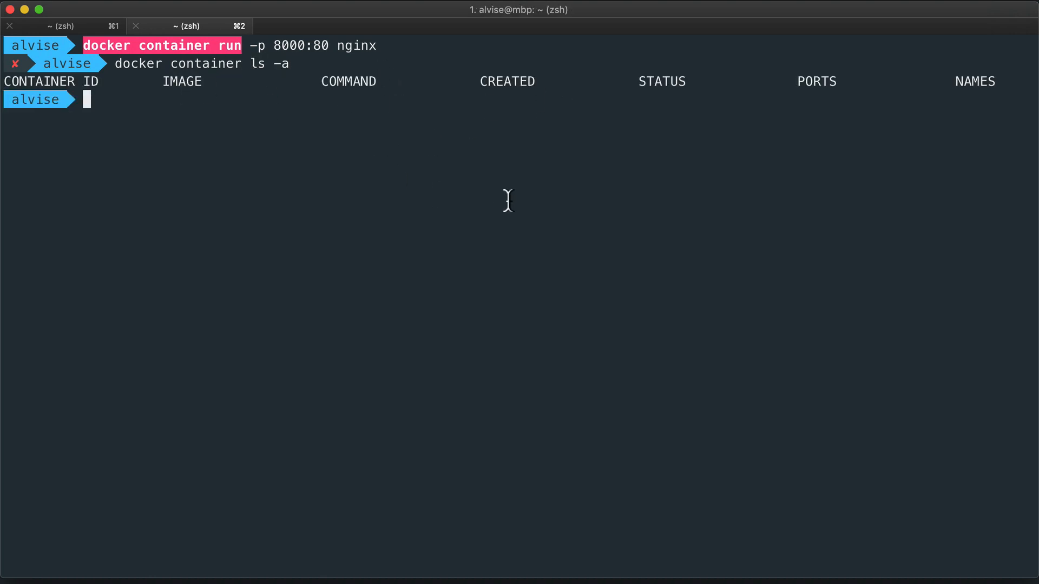